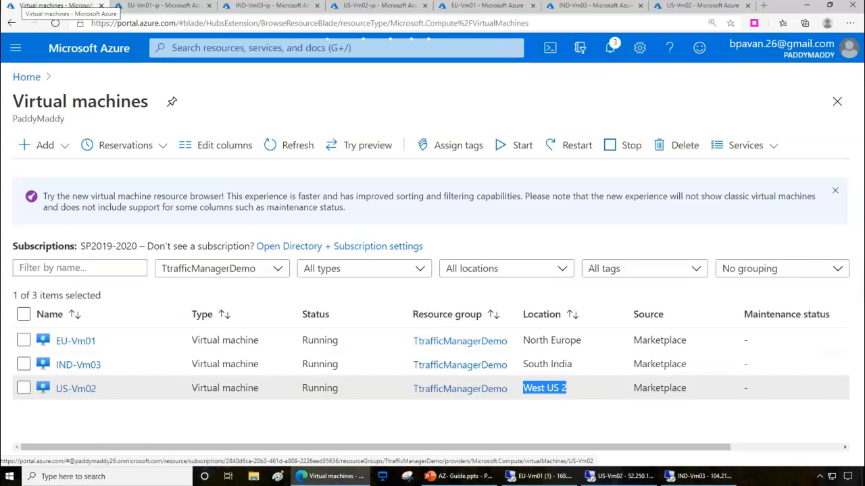
{"action": "mouse_move", "coordinate": [579, 182]}
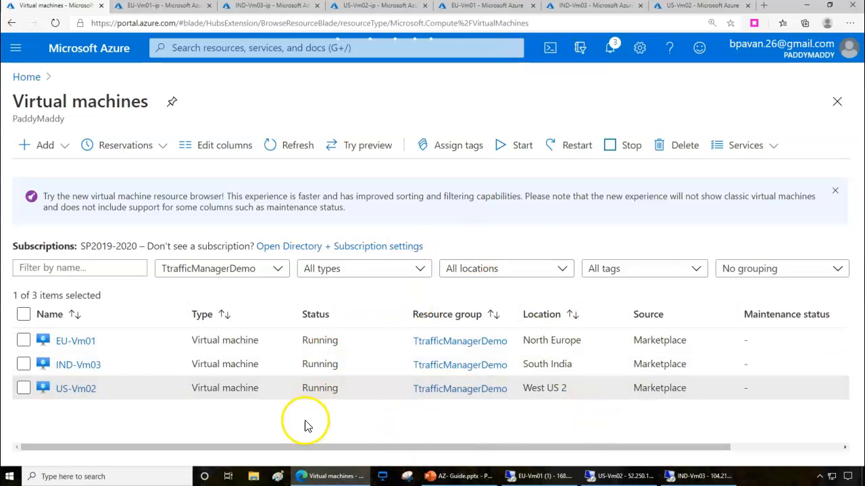
{"action": "mouse_move", "coordinate": [500, 56]}
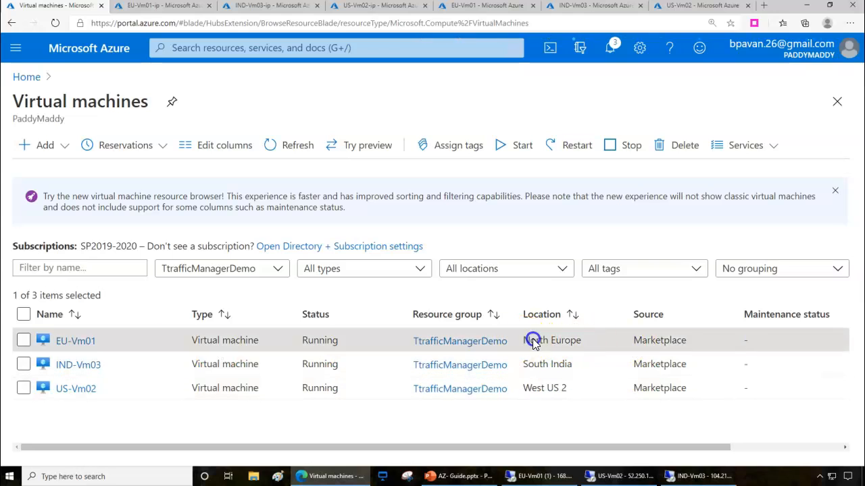
Highlight EU-Vm01's North Europe location in the virtual machines list.
{"action": "double_click", "coordinate": [538, 341]}
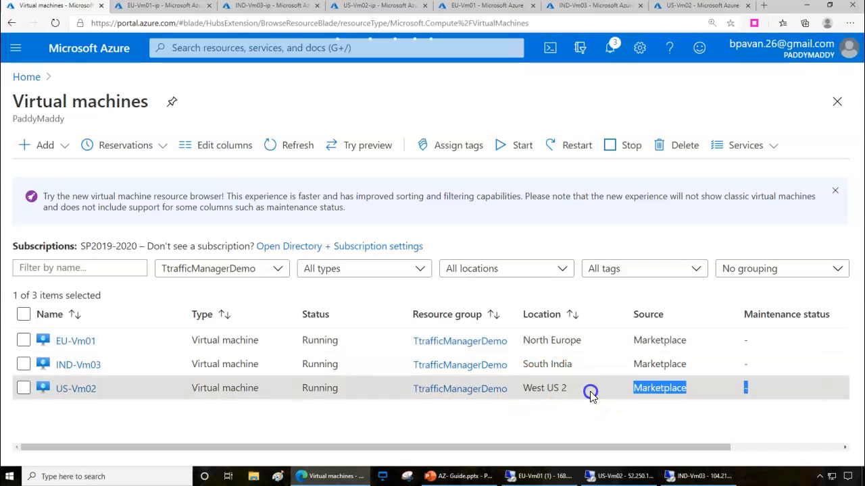
{"action": "mouse_move", "coordinate": [79, 374]}
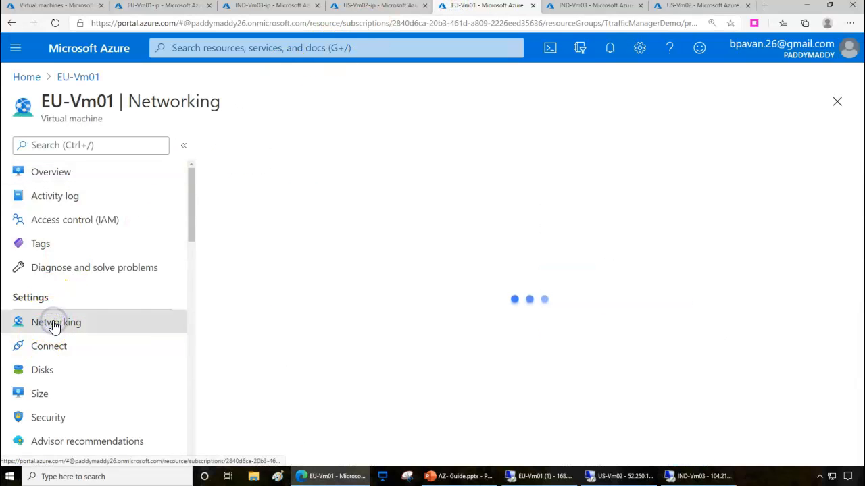
View the Networking inbound rules of EU-Vm01, IND-Vm03 and US-Vm02, each allowing RDP 3389 and port 80.
{"action": "left_click", "coordinate": [57, 322]}
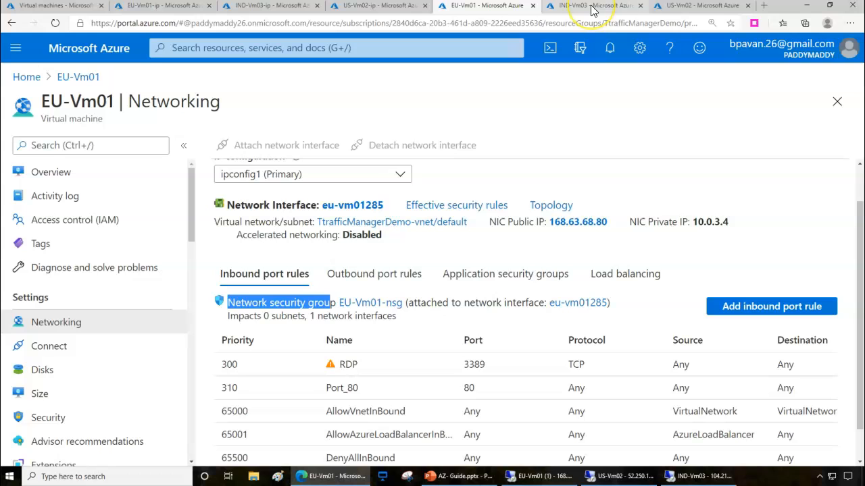
{"action": "left_click", "coordinate": [583, 5]}
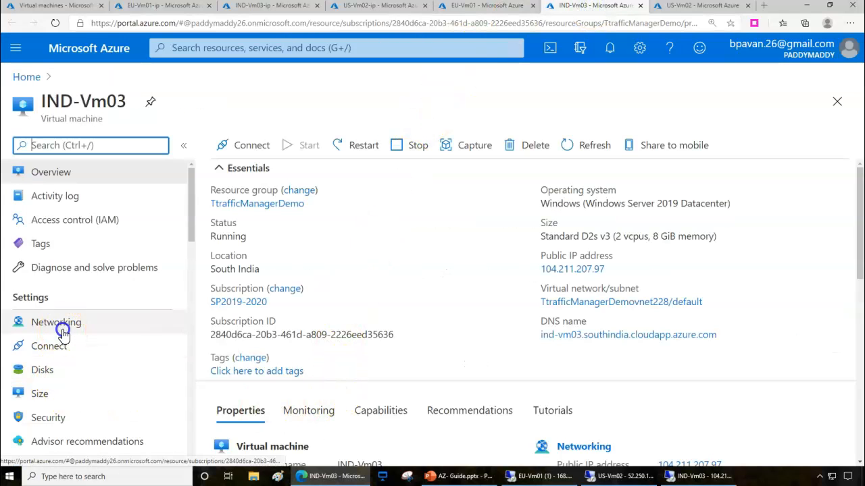
{"action": "left_click", "coordinate": [55, 322]}
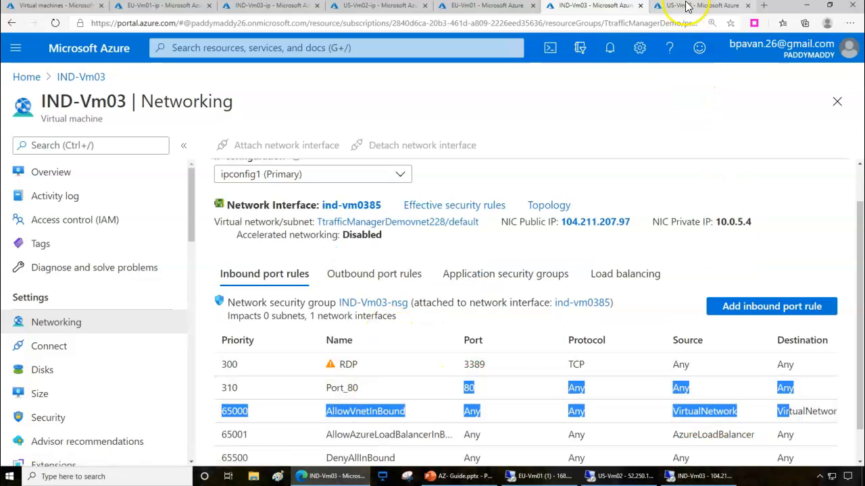
{"action": "left_click", "coordinate": [700, 5]}
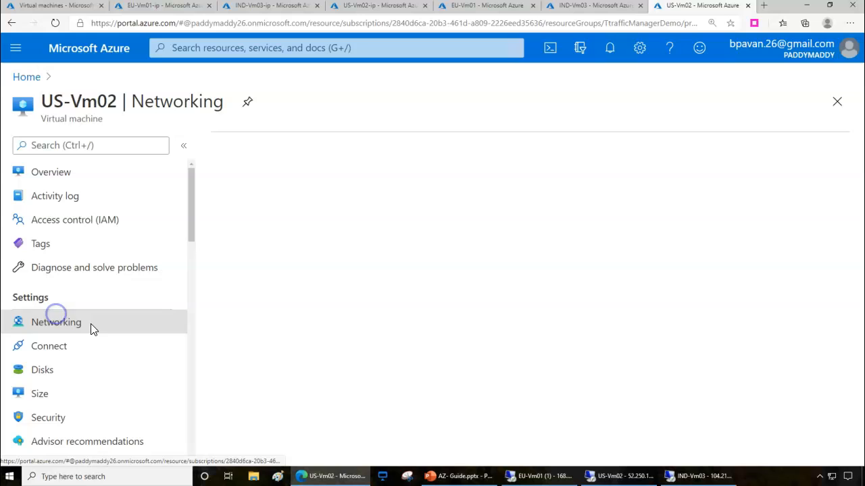
{"action": "left_click", "coordinate": [55, 321]}
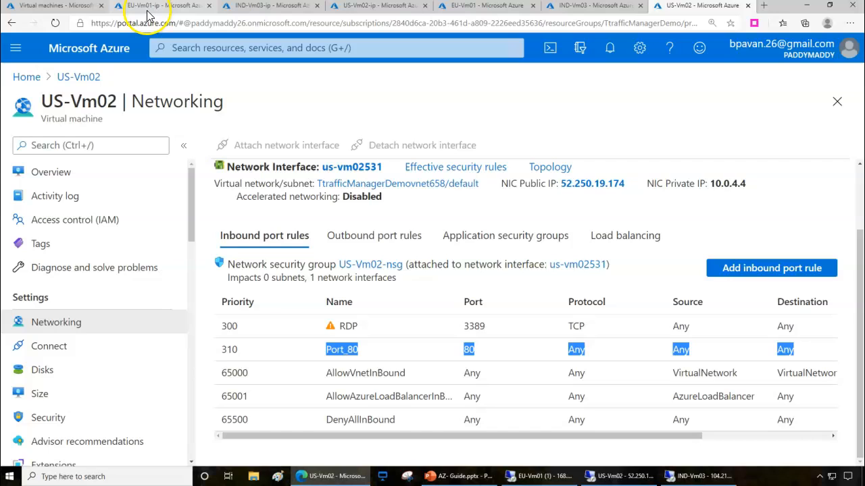
Review the public IP pages with DNS labels eu-vm01, ind-vm03 and us-vm02, then return to the VM list.
{"action": "left_click", "coordinate": [145, 8]}
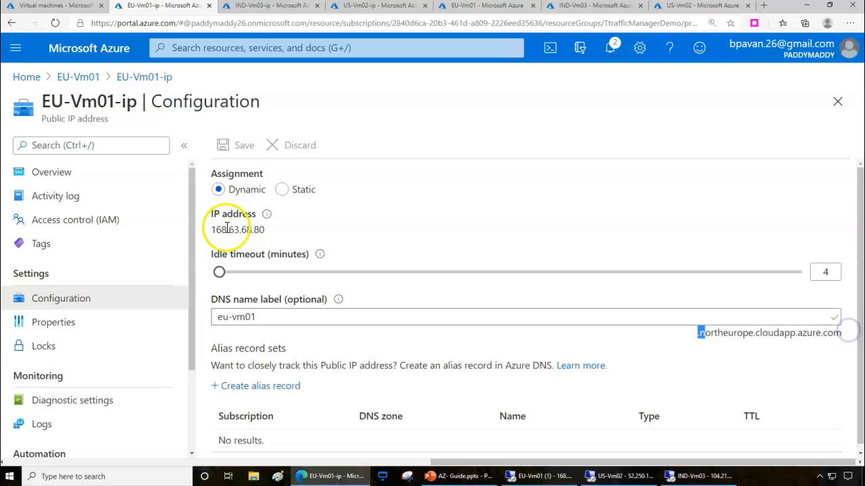
{"action": "left_click", "coordinate": [276, 5]}
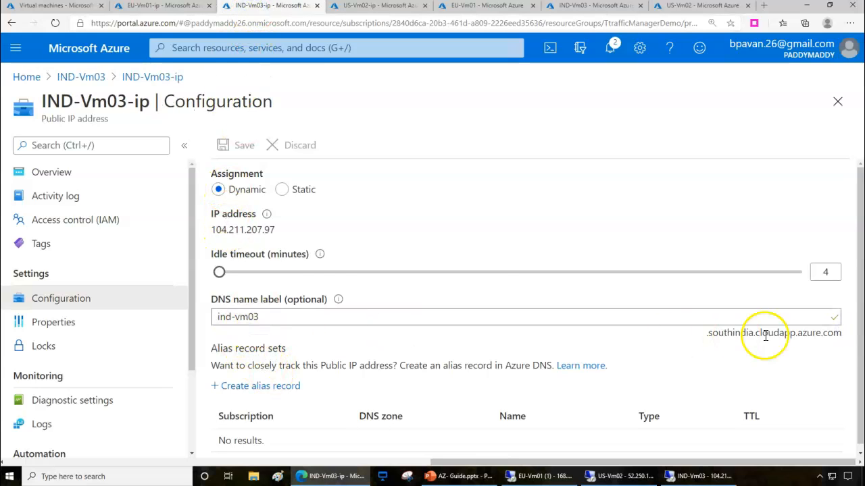
{"action": "double_click", "coordinate": [95, 101]}
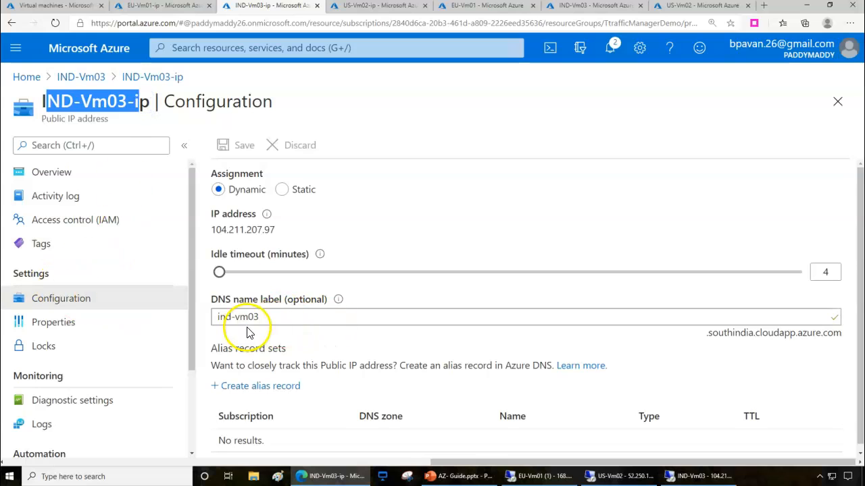
{"action": "mouse_move", "coordinate": [340, 19]}
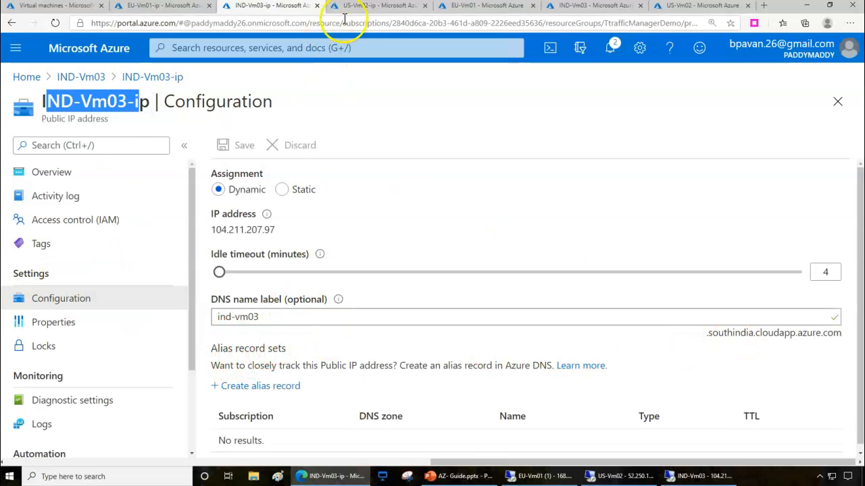
{"action": "left_click", "coordinate": [365, 5]}
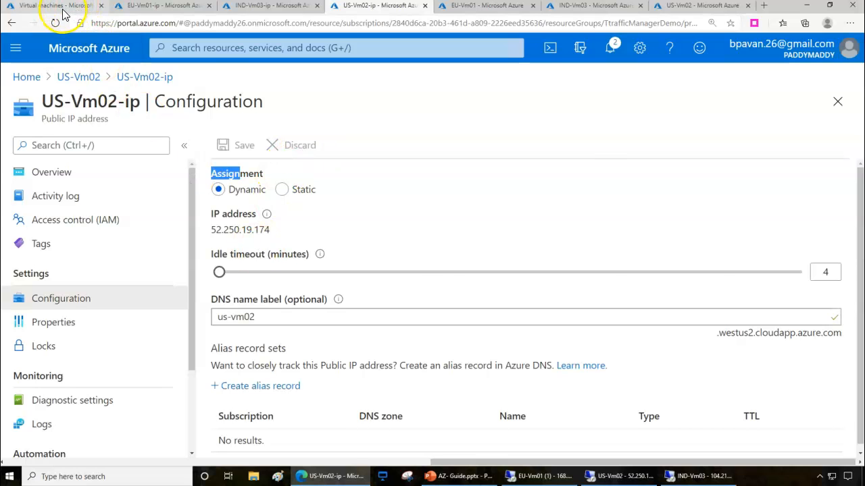
{"action": "left_click", "coordinate": [51, 5]}
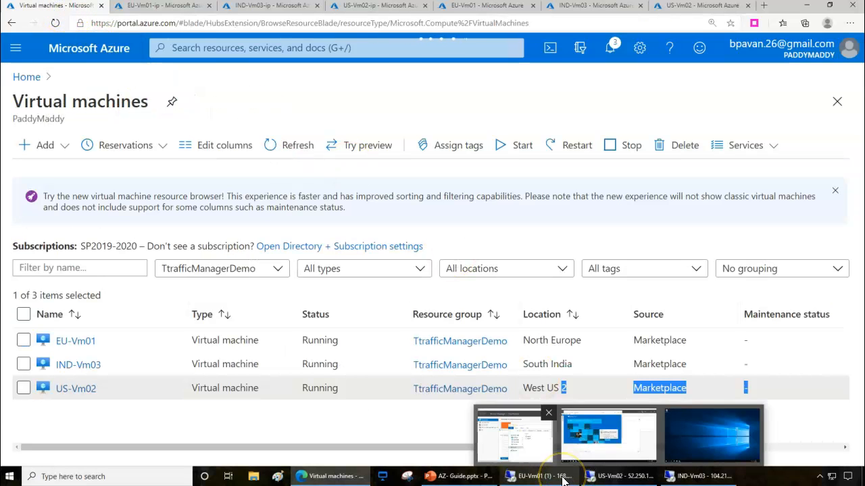
Bring up Edge showing the IIS test pages served from the VMs' public IPs.
{"action": "left_click", "coordinate": [524, 475]}
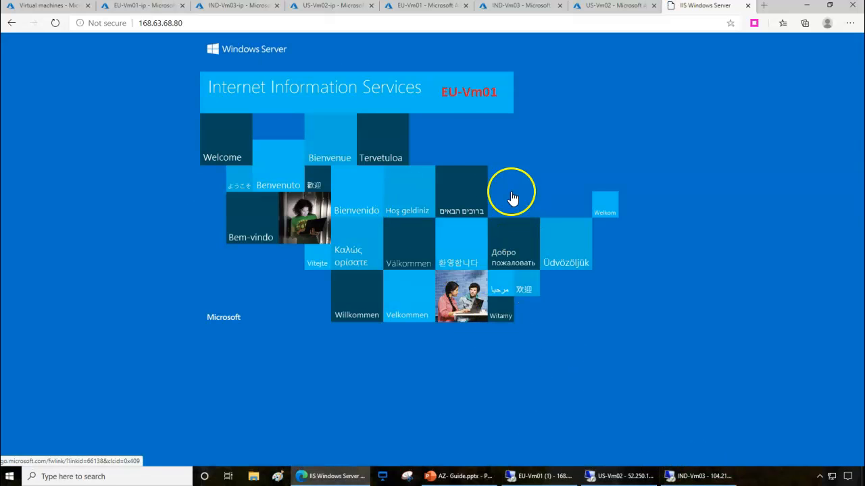
{"action": "mouse_move", "coordinate": [465, 126]}
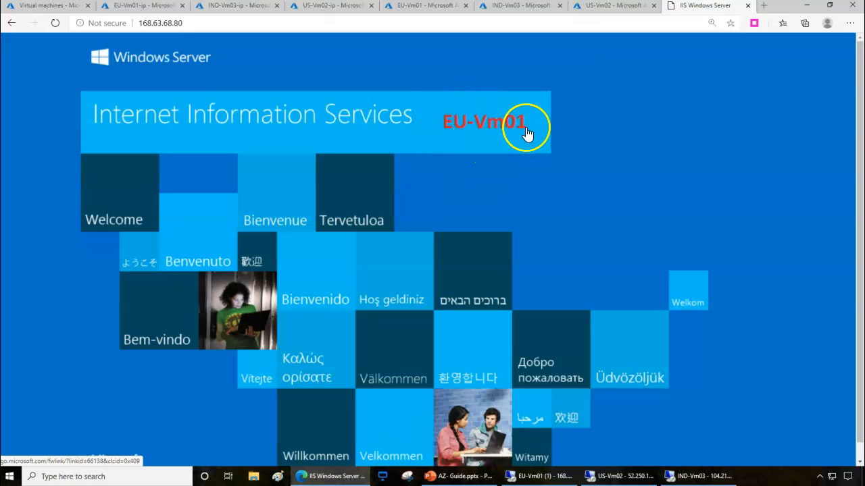
{"action": "mouse_move", "coordinate": [475, 98]}
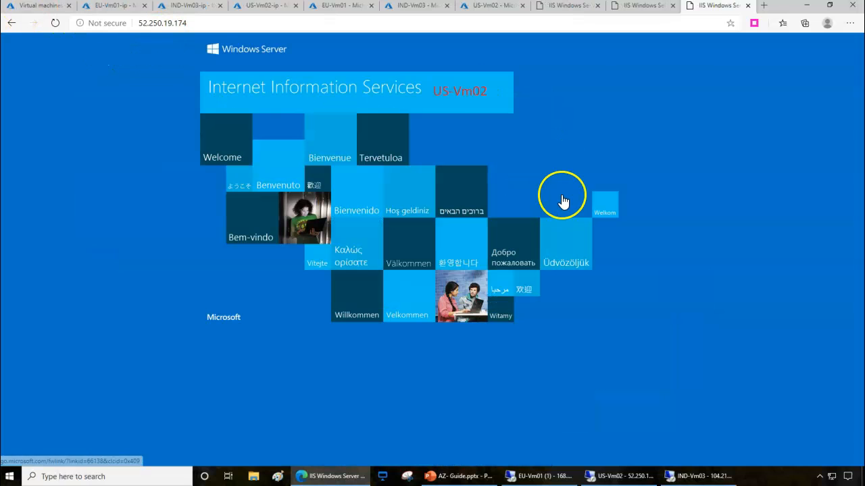
{"action": "mouse_move", "coordinate": [490, 103]}
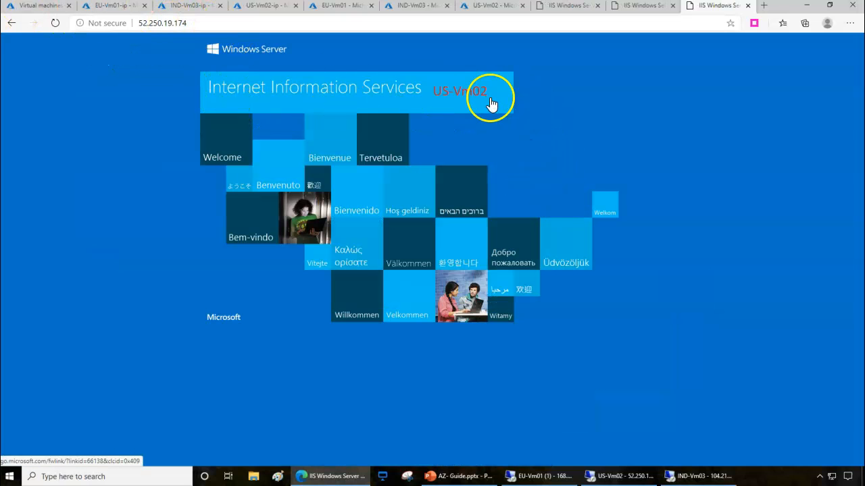
From the portal home, search 'traffi' and open the empty Traffic Manager profiles list.
{"action": "left_click", "coordinate": [638, 5]}
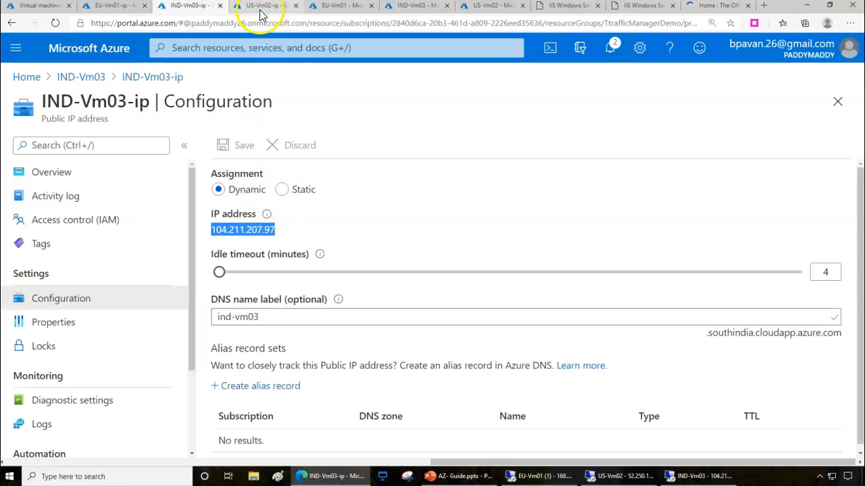
{"action": "left_click", "coordinate": [263, 6]}
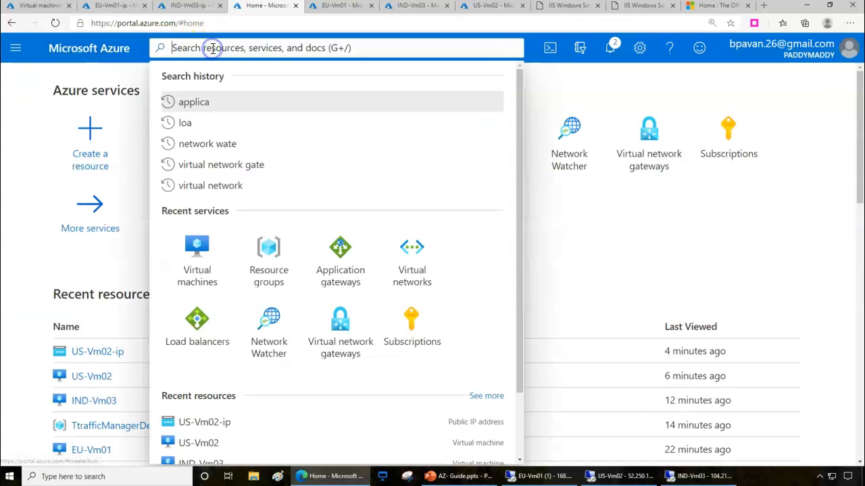
{"action": "type", "text": "traffi"}
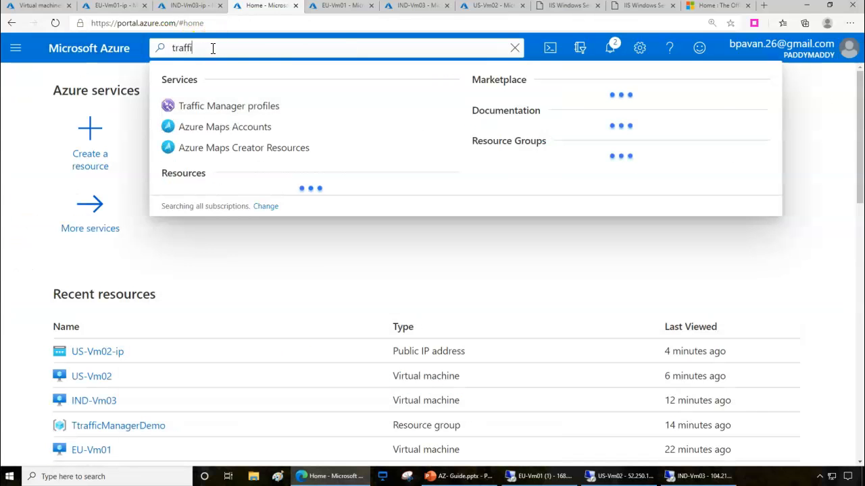
{"action": "left_click", "coordinate": [228, 105]}
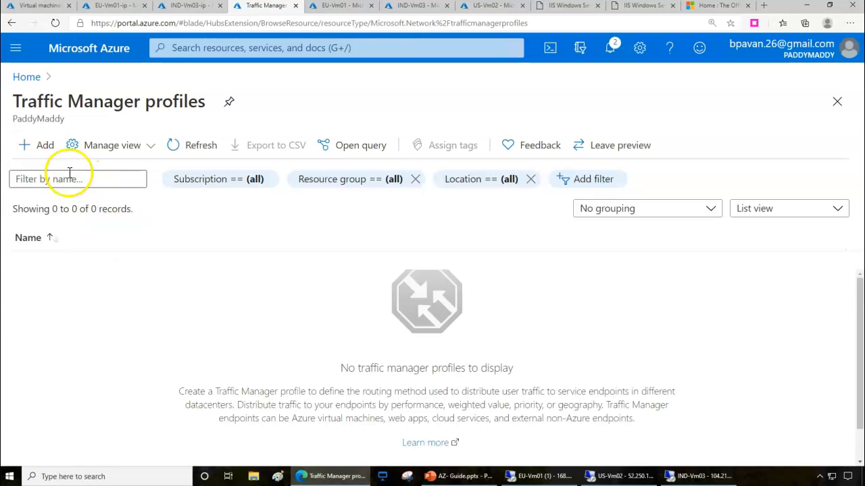
Start a new Traffic Manager profile named paddymaddy and review the routing methods, keeping Performance.
{"action": "left_click", "coordinate": [37, 145]}
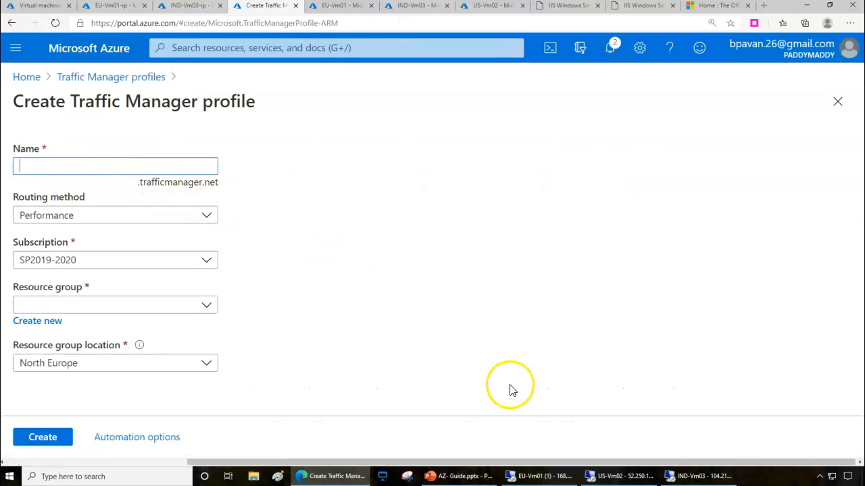
{"action": "left_click", "coordinate": [115, 165]}
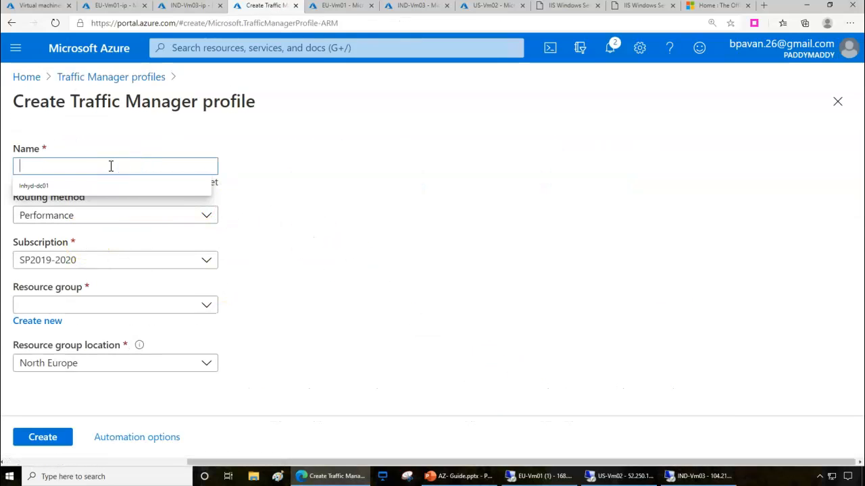
{"action": "type", "text": "paddy"}
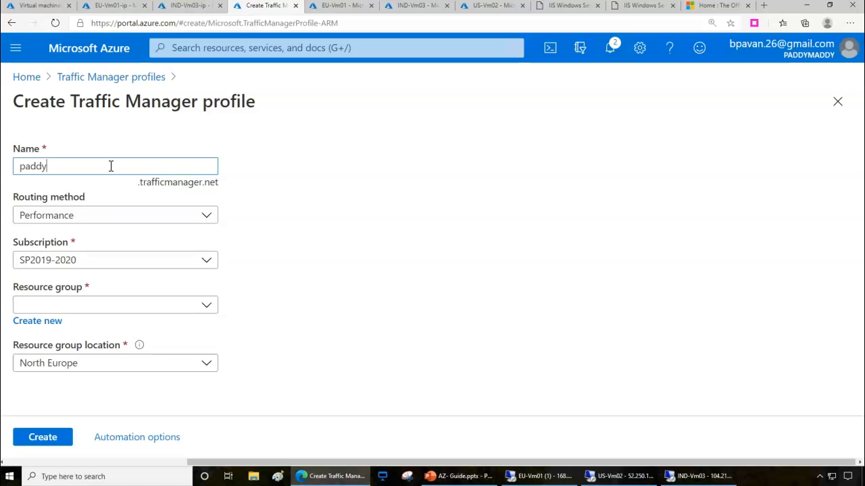
{"action": "type", "text": "maddy"}
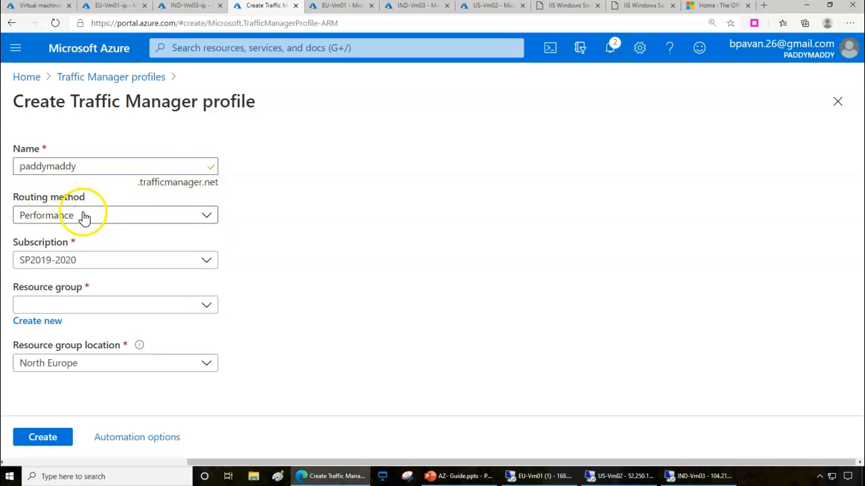
{"action": "left_click", "coordinate": [115, 215]}
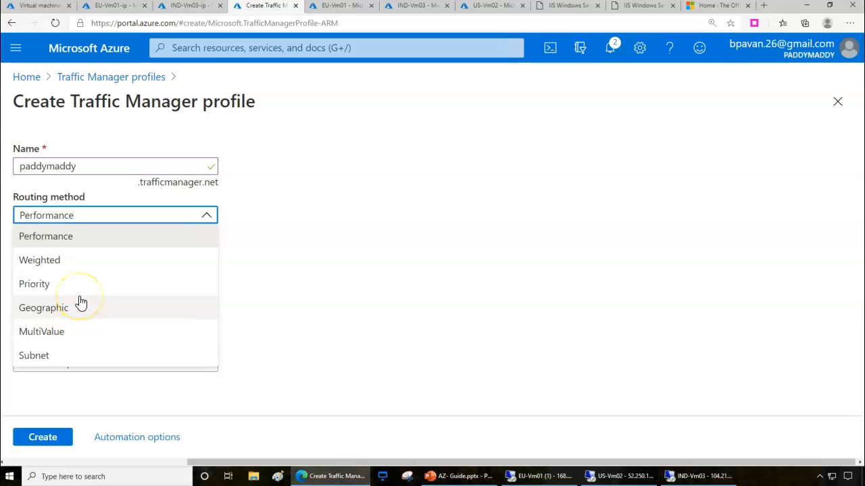
{"action": "mouse_move", "coordinate": [81, 301]}
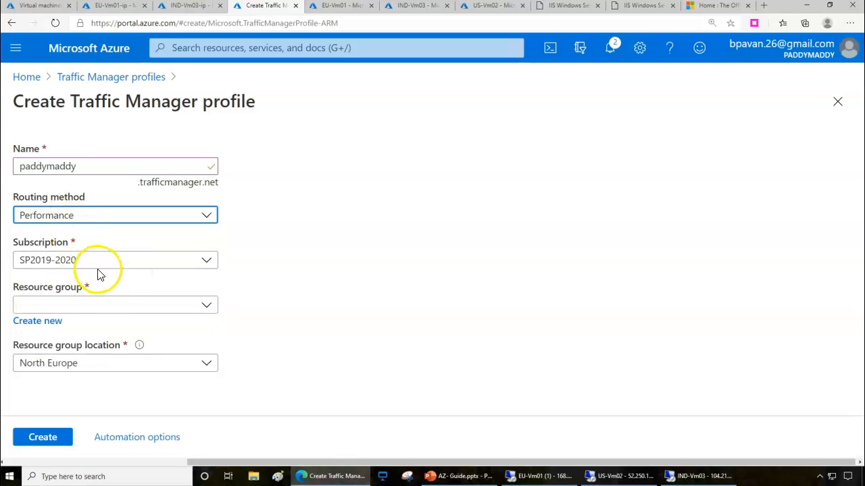
Choose the existing resource group TtrafficManagerDemo and submit the profile for creation.
{"action": "left_click", "coordinate": [115, 305]}
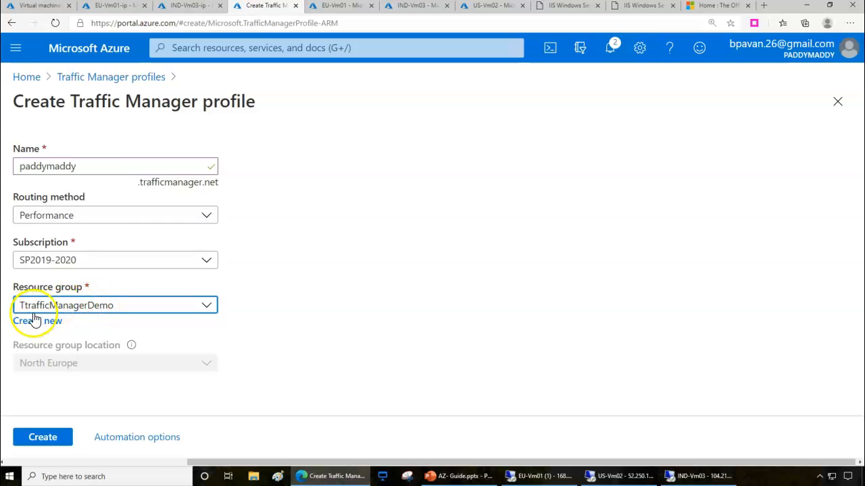
{"action": "mouse_move", "coordinate": [234, 330]}
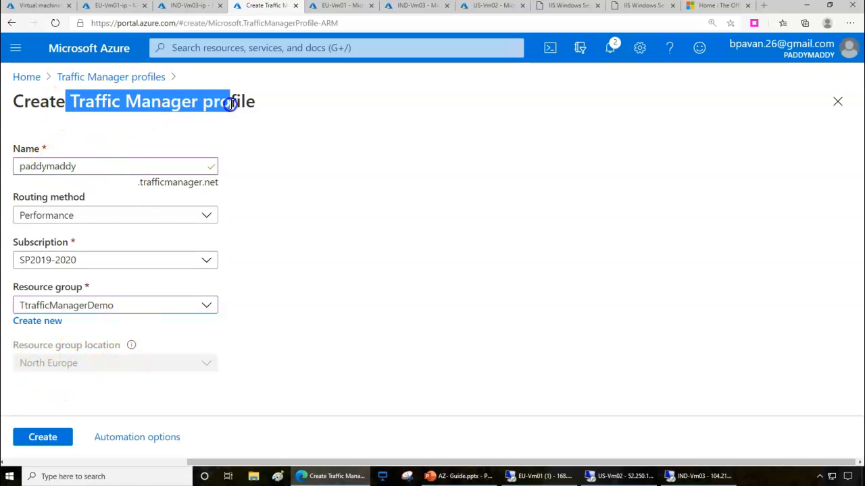
{"action": "left_click", "coordinate": [43, 438]}
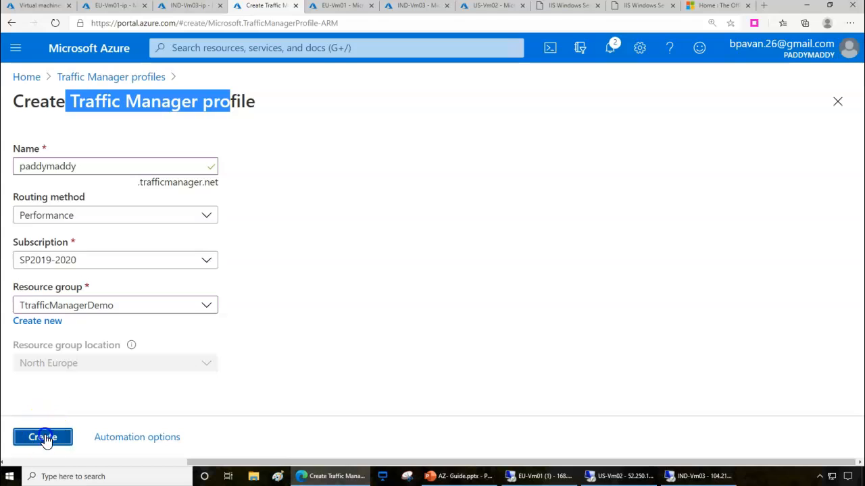
Confirm creation, refresh the profiles list and open the new paddymaddy profile's overview.
{"action": "left_click", "coordinate": [43, 438]}
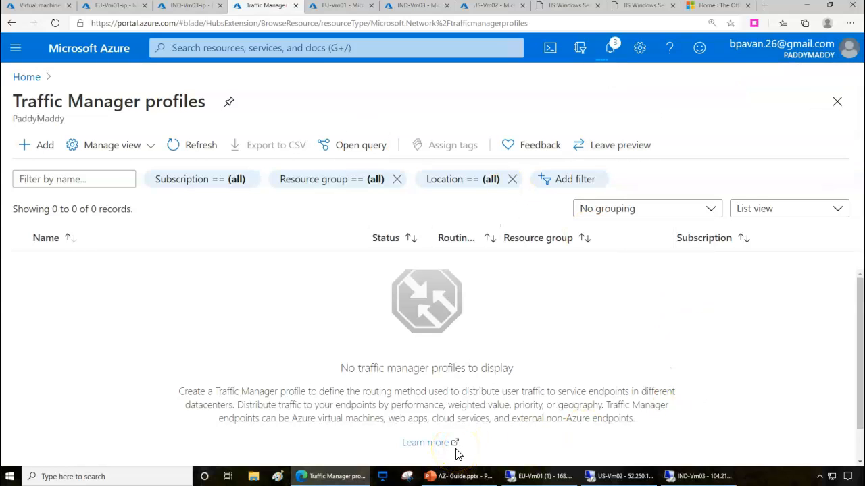
{"action": "mouse_move", "coordinate": [102, 42]}
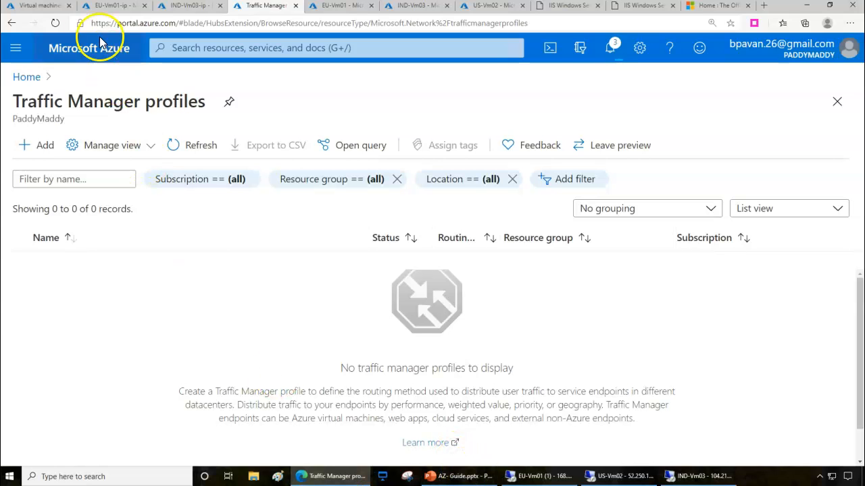
{"action": "left_click", "coordinate": [610, 49]}
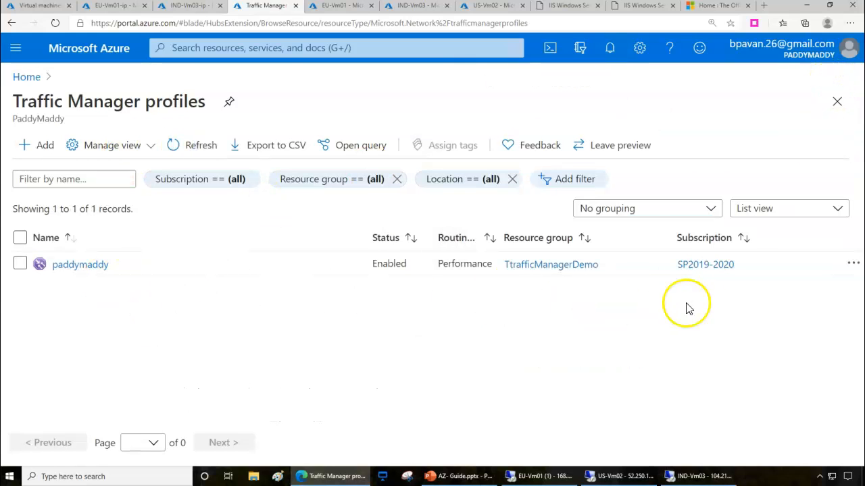
{"action": "left_click", "coordinate": [81, 264]}
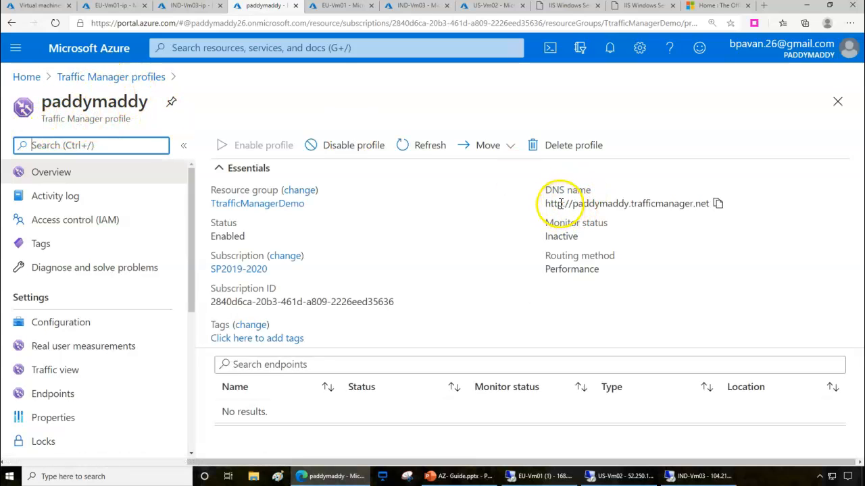
{"action": "double_click", "coordinate": [627, 202]}
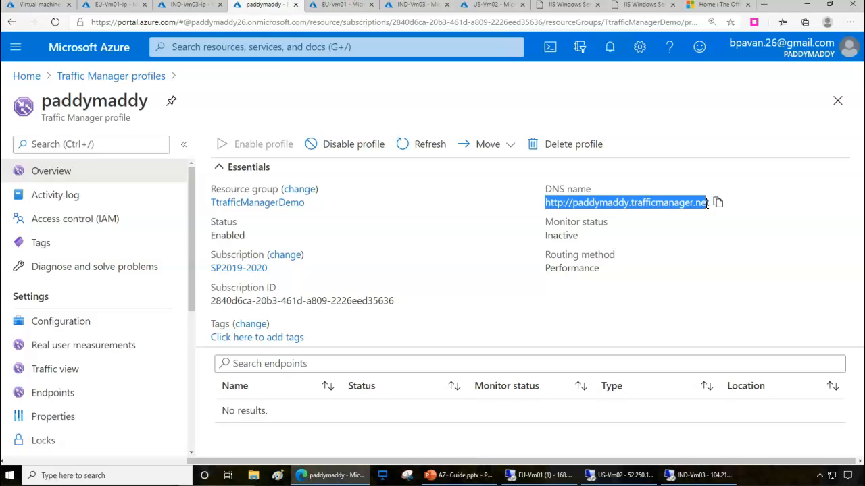
{"action": "left_click", "coordinate": [627, 202]}
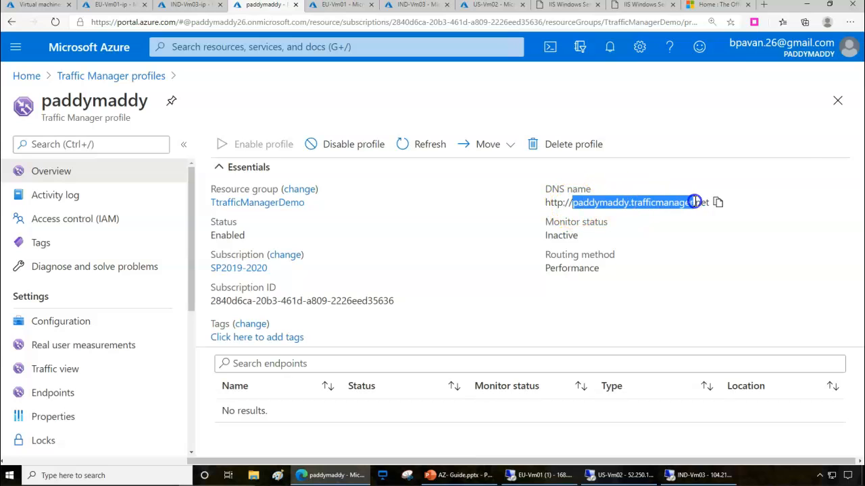
{"action": "mouse_move", "coordinate": [717, 203]}
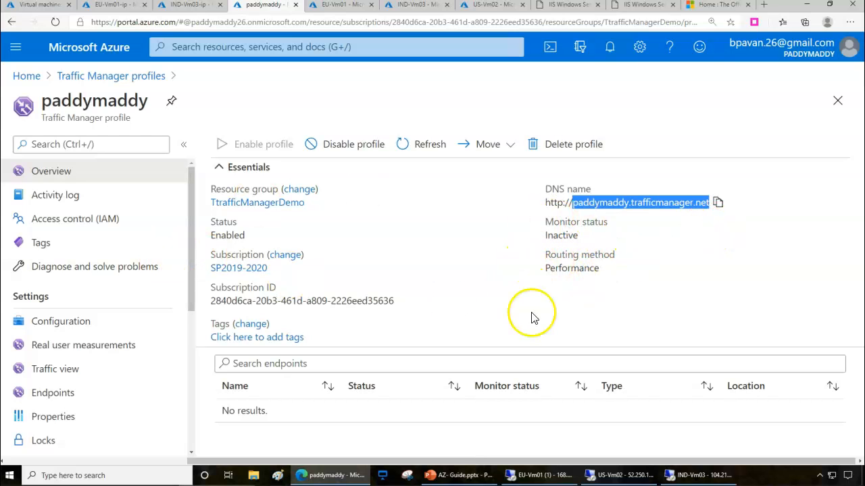
Review paddymaddy's Configuration: Performance routing, TTL 60, HTTP port 80 probing, 10-second timeout.
{"action": "left_click", "coordinate": [60, 321]}
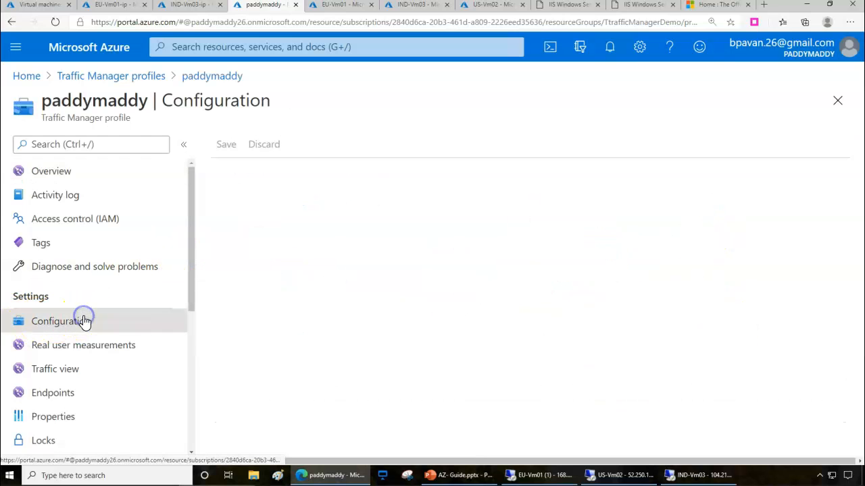
{"action": "left_click", "coordinate": [60, 321]}
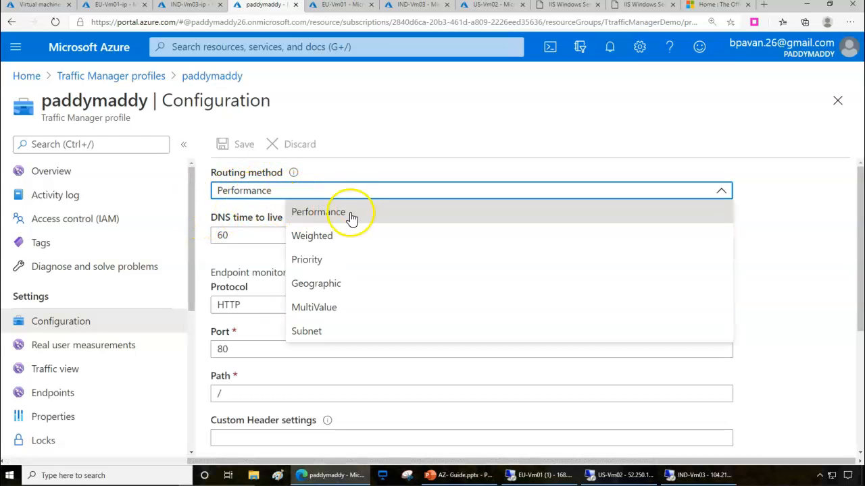
{"action": "mouse_move", "coordinate": [353, 257]}
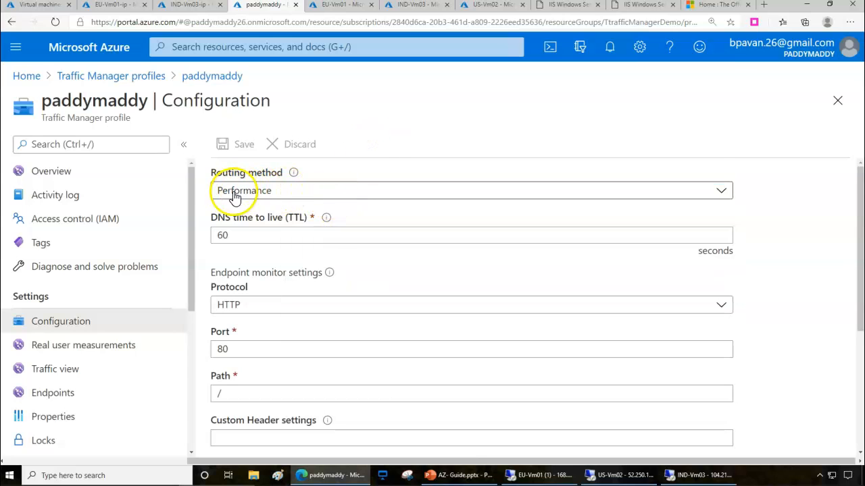
{"action": "left_click", "coordinate": [249, 235]}
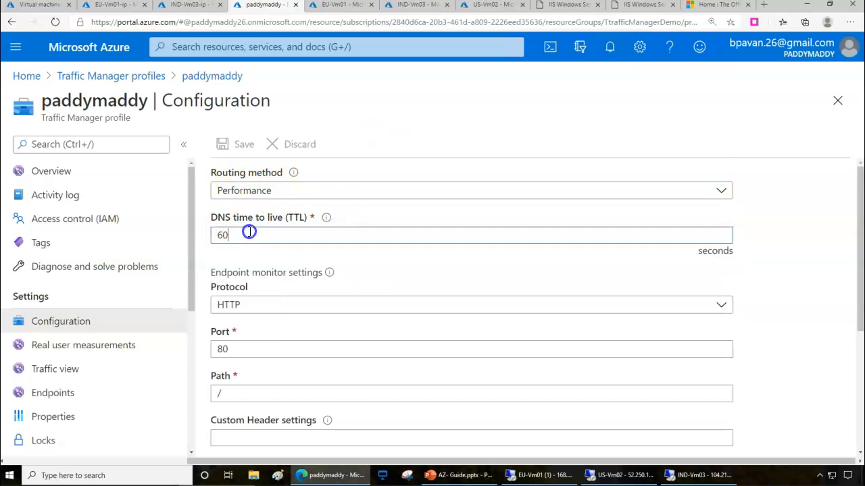
{"action": "scroll", "scroll_direction": "down", "scroll_amount": 3}
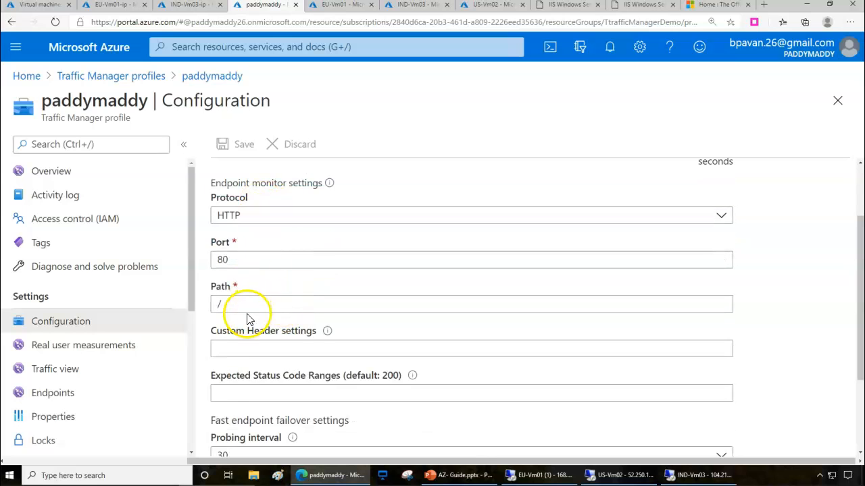
{"action": "scroll", "scroll_direction": "down", "scroll_amount": 3}
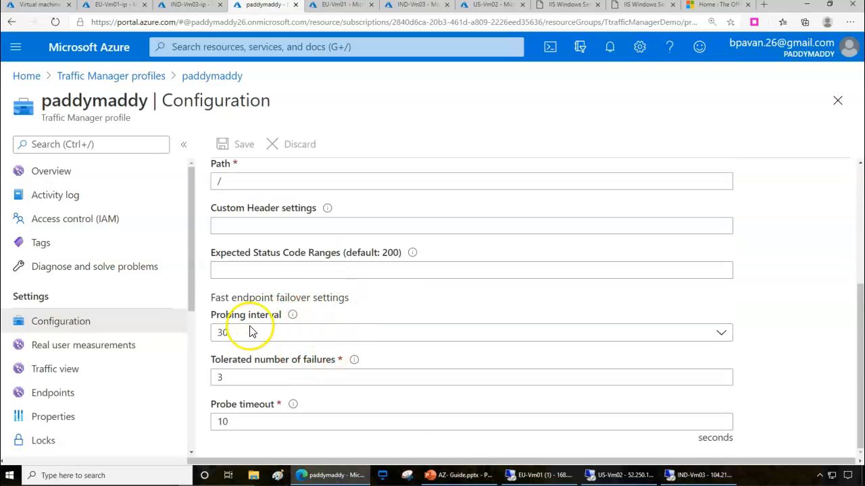
{"action": "mouse_move", "coordinate": [323, 321]}
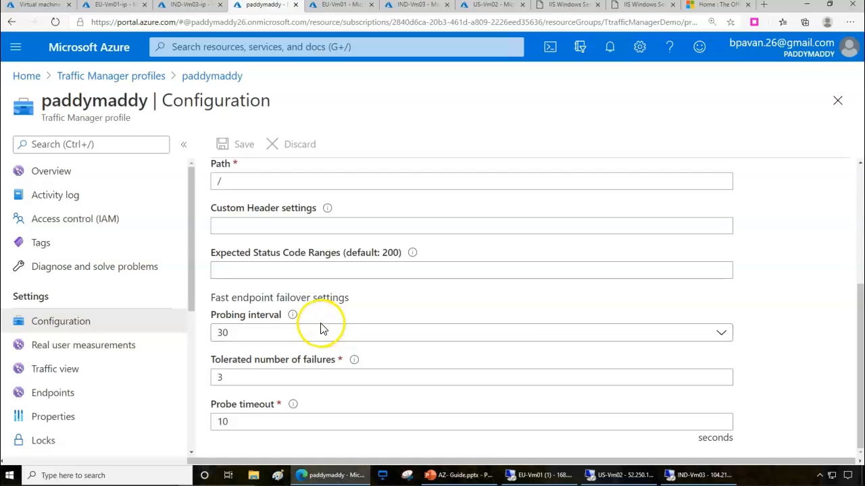
{"action": "mouse_move", "coordinate": [271, 368]}
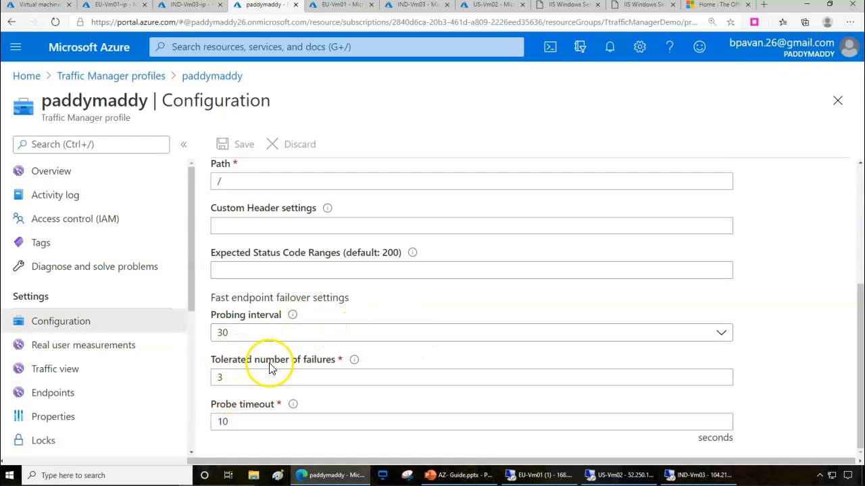
{"action": "left_click", "coordinate": [237, 422]}
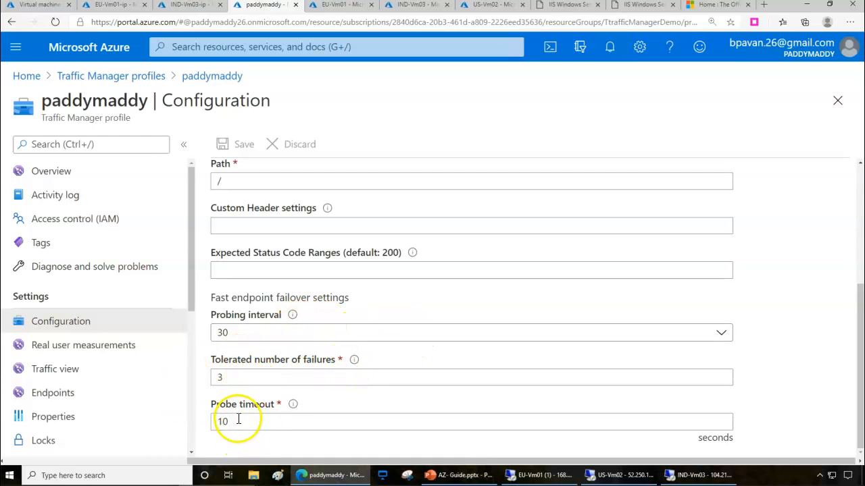
{"action": "mouse_move", "coordinate": [289, 421]}
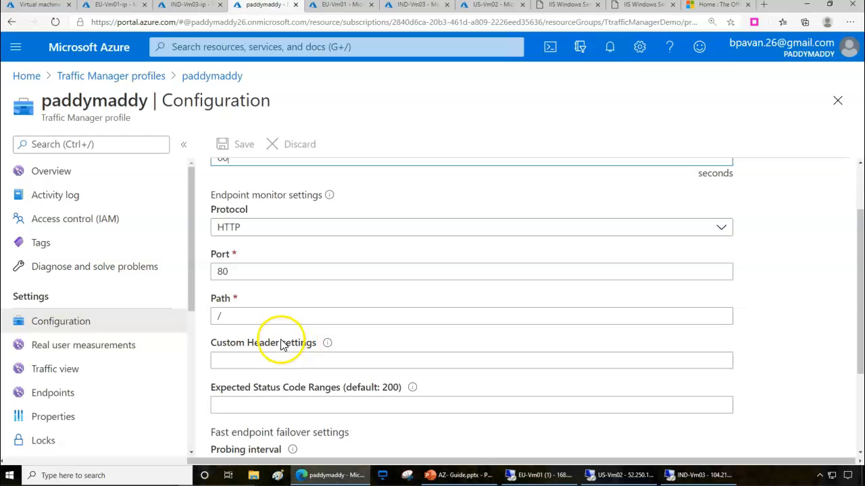
Start adding an Azure endpoint to paddymaddy targeting a public IP address.
{"action": "left_click", "coordinate": [51, 392]}
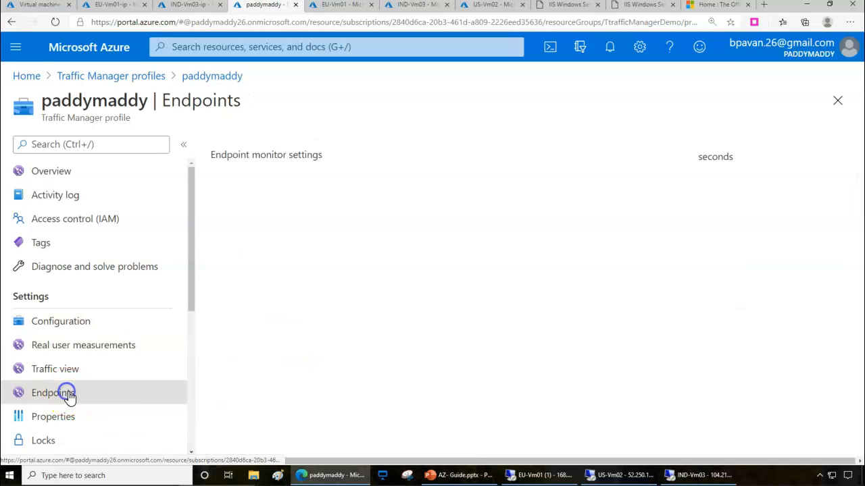
{"action": "left_click", "coordinate": [51, 392]}
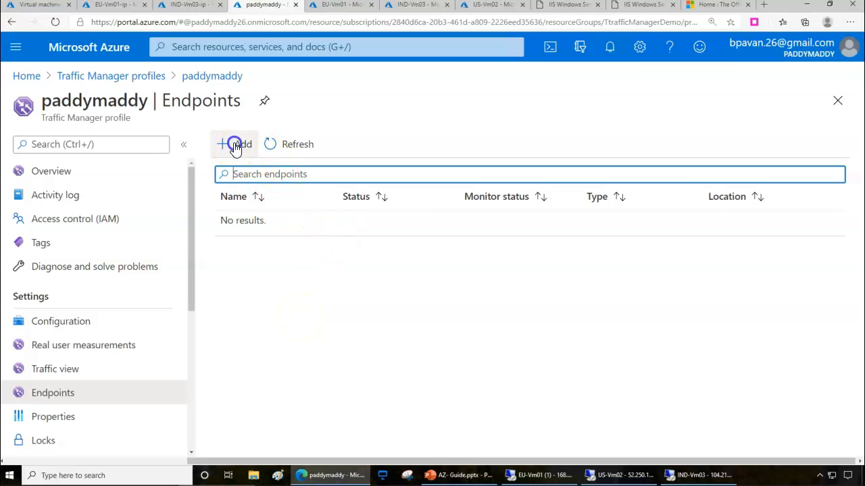
{"action": "left_click", "coordinate": [232, 144]}
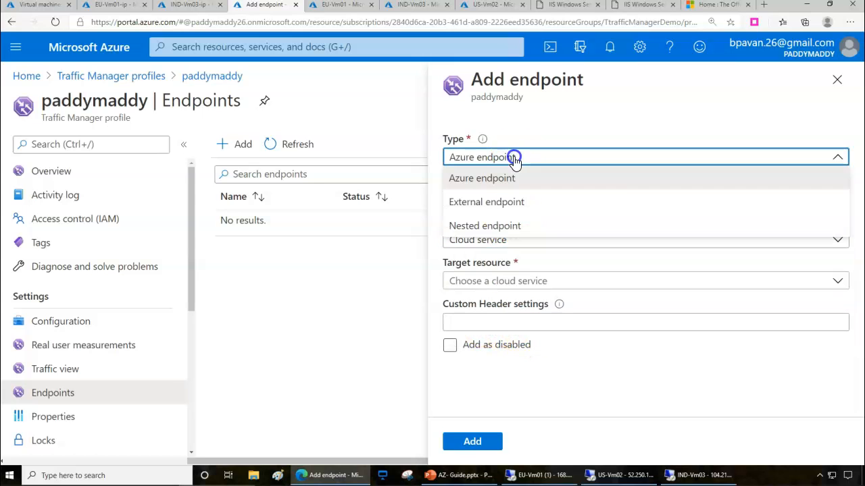
{"action": "left_click", "coordinate": [481, 178]}
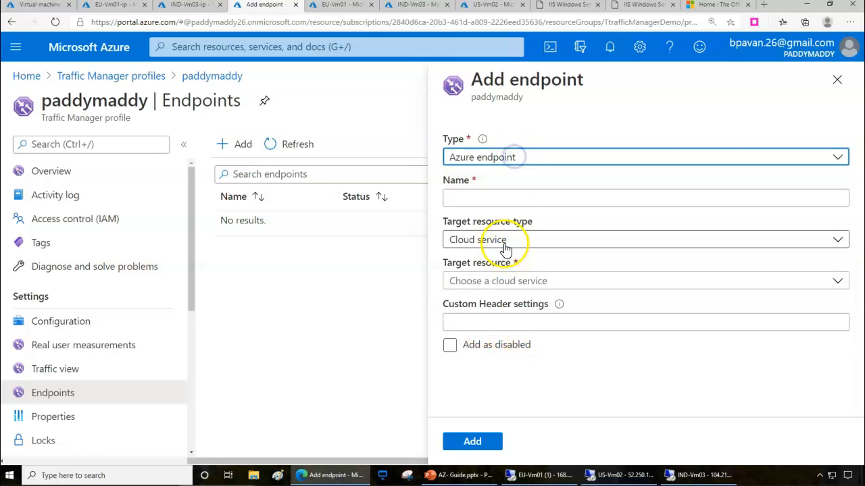
{"action": "left_click", "coordinate": [646, 239]}
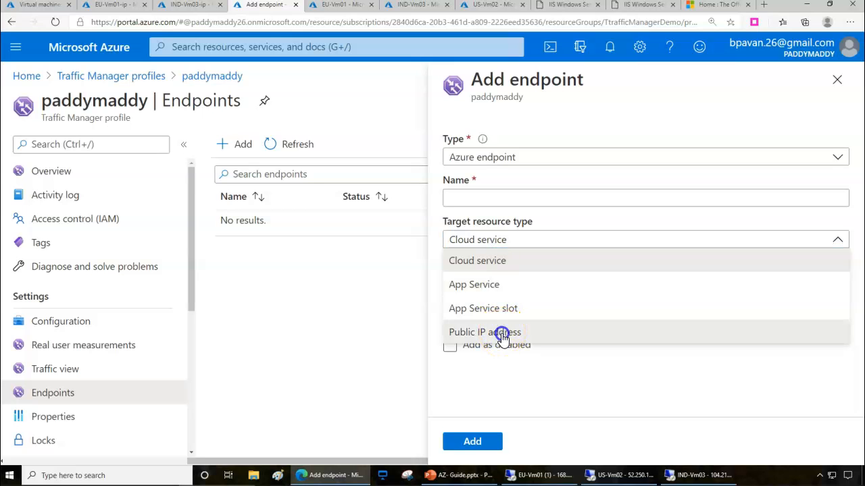
{"action": "left_click", "coordinate": [484, 332]}
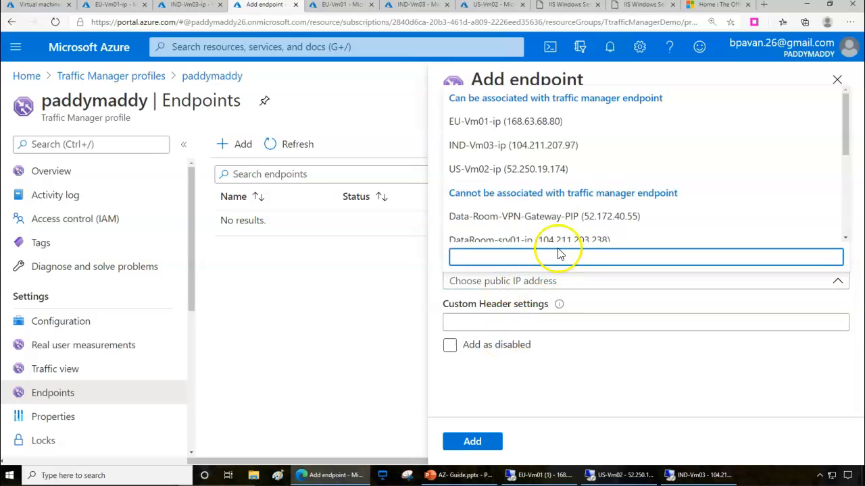
{"action": "mouse_move", "coordinate": [492, 111]}
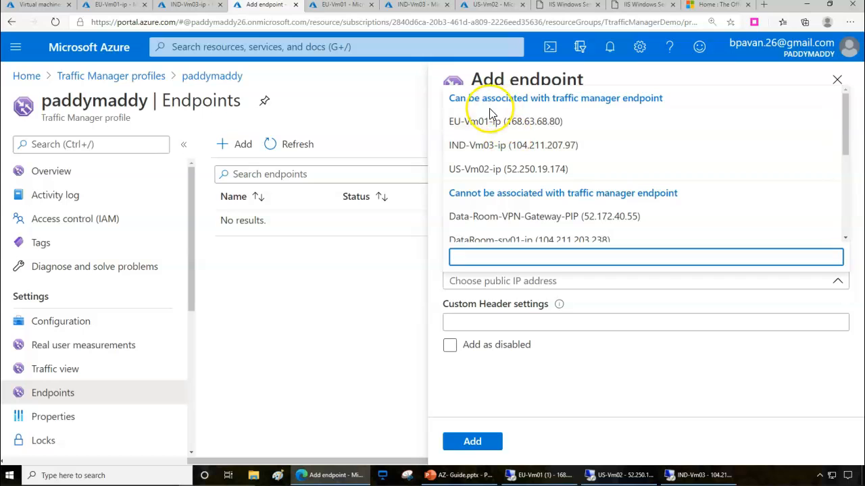
{"action": "mouse_move", "coordinate": [481, 128]}
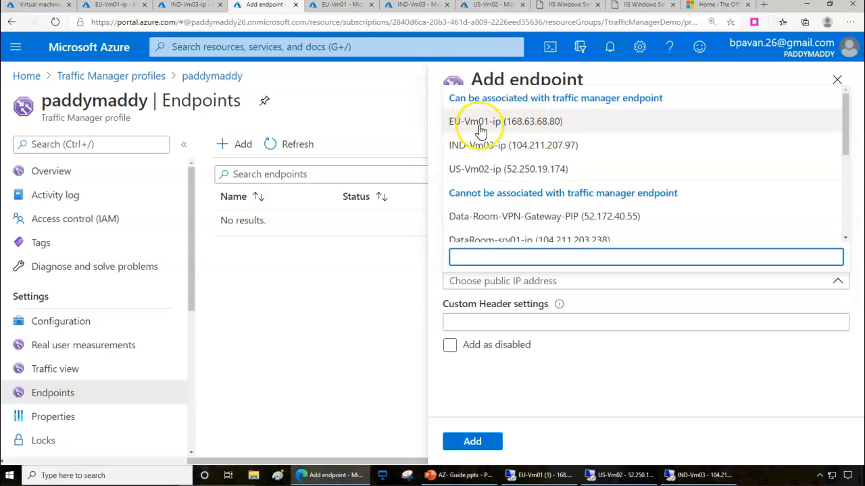
Select EU-Vm01-ip as the target, name the endpoint EU and add it.
{"action": "left_click", "coordinate": [480, 125]}
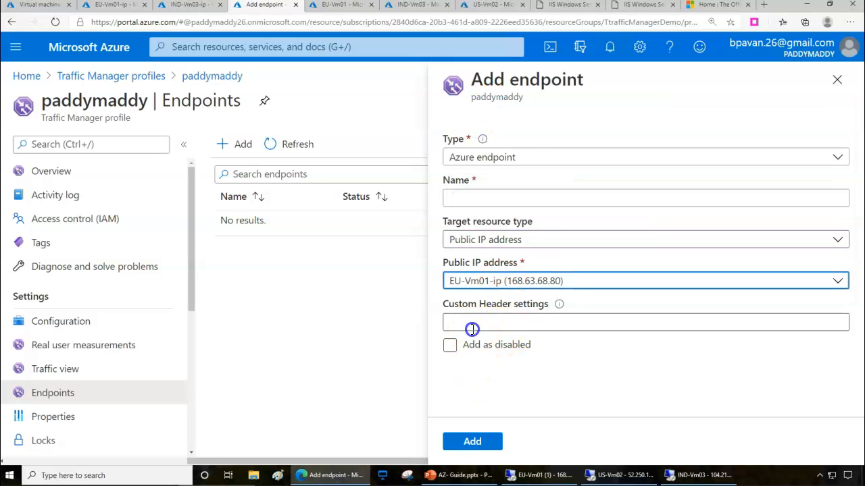
{"action": "mouse_move", "coordinate": [556, 308]}
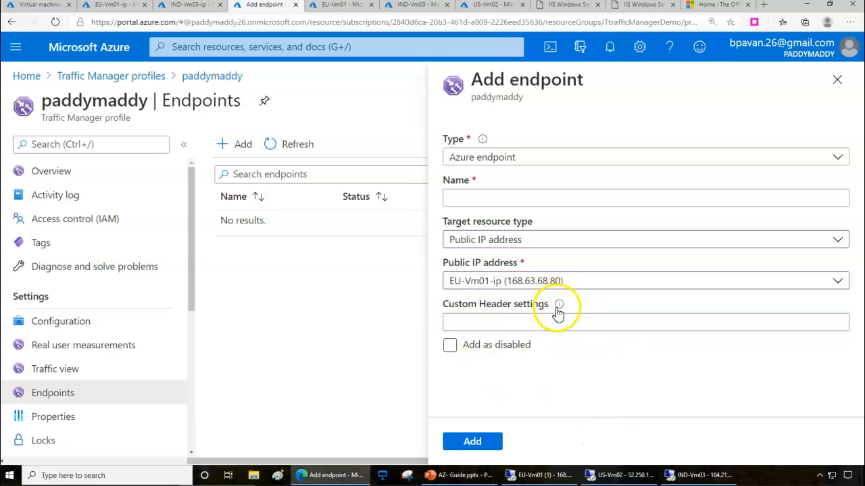
{"action": "left_click", "coordinate": [471, 440]}
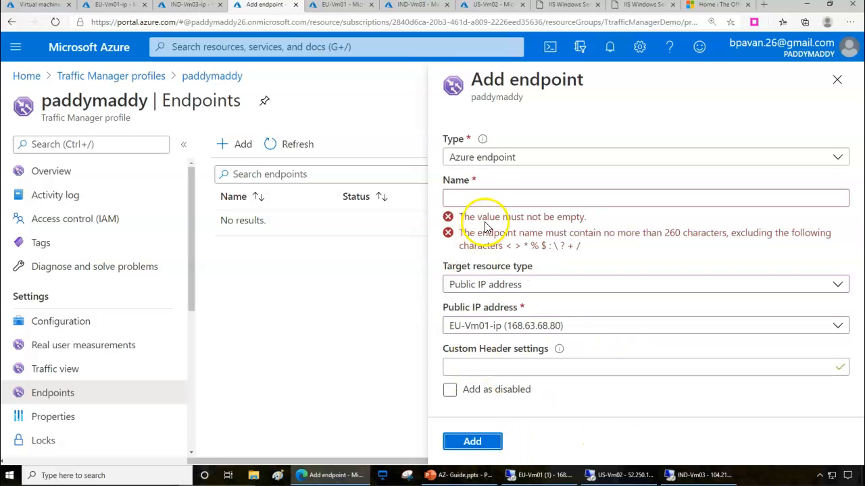
{"action": "left_click", "coordinate": [646, 197]}
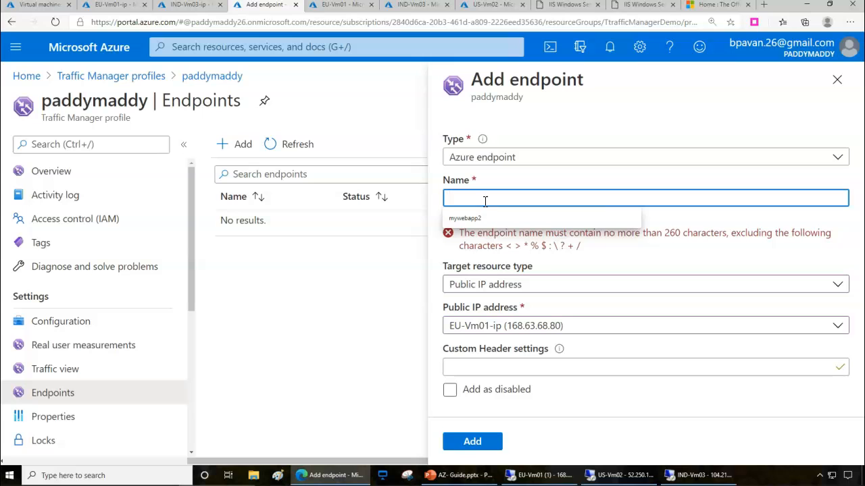
{"action": "type", "text": "EU"}
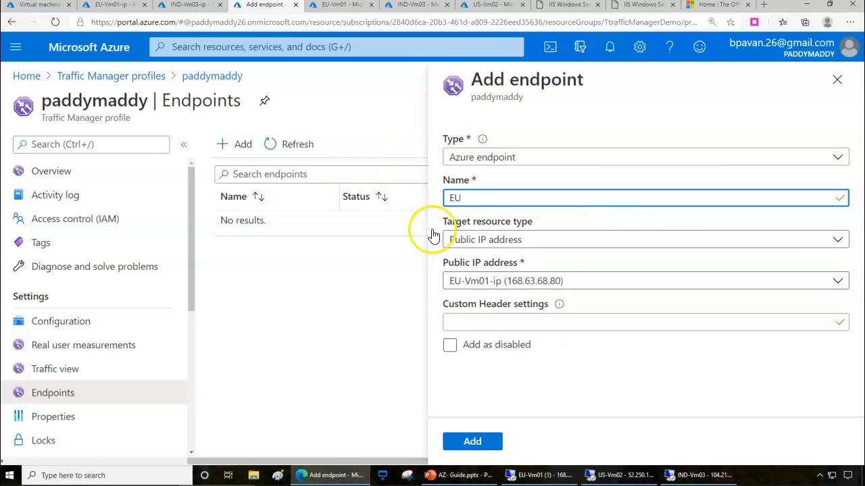
{"action": "left_click", "coordinate": [473, 441]}
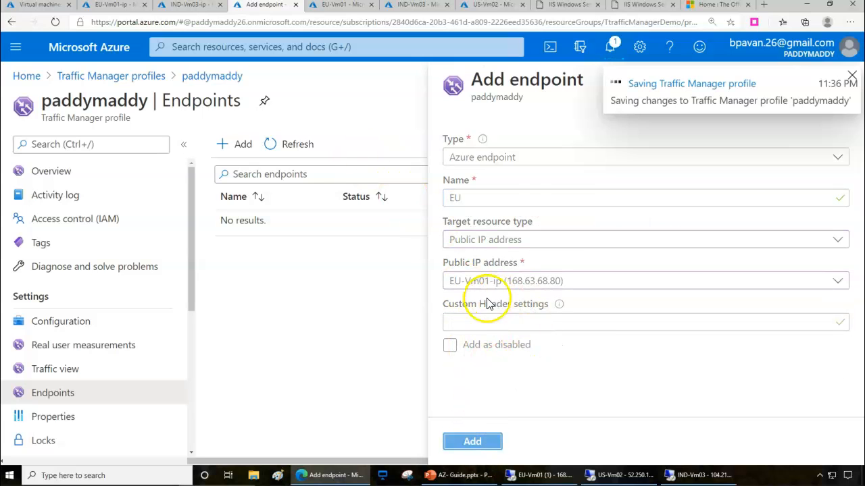
Add the IND-VM endpoint targeting public IP IND-Vm03-ip.
{"action": "left_click", "coordinate": [472, 441]}
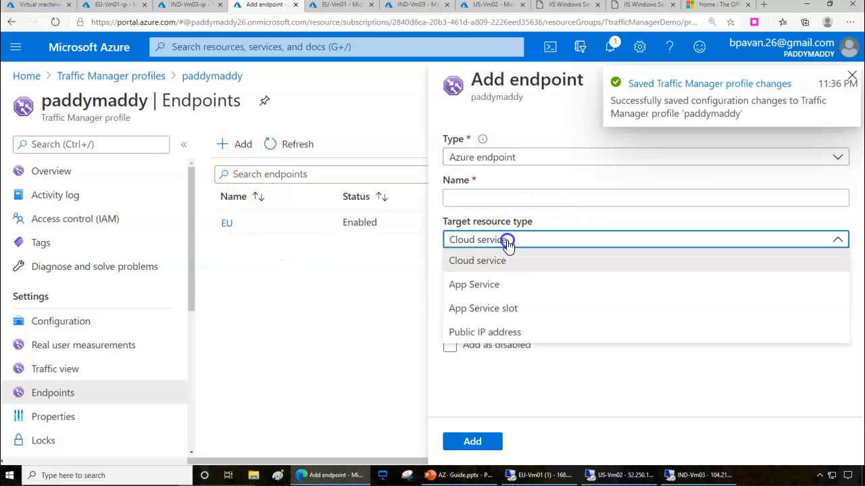
{"action": "left_click", "coordinate": [477, 259]}
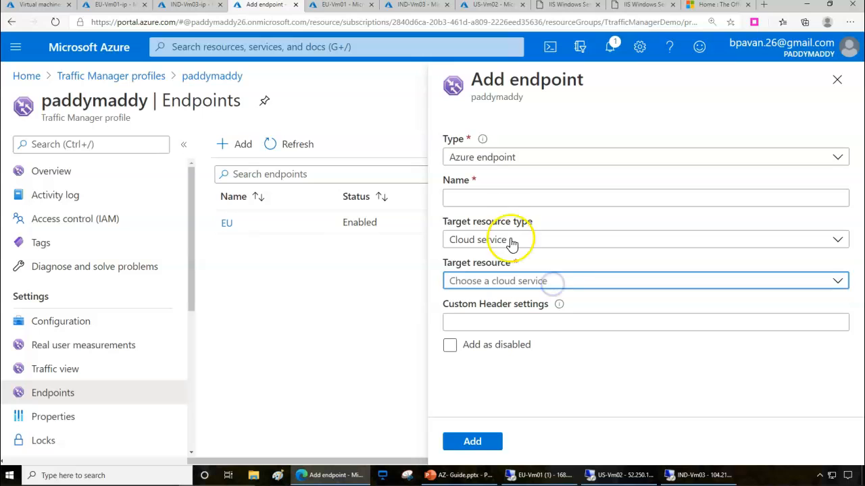
{"action": "left_click", "coordinate": [646, 239]}
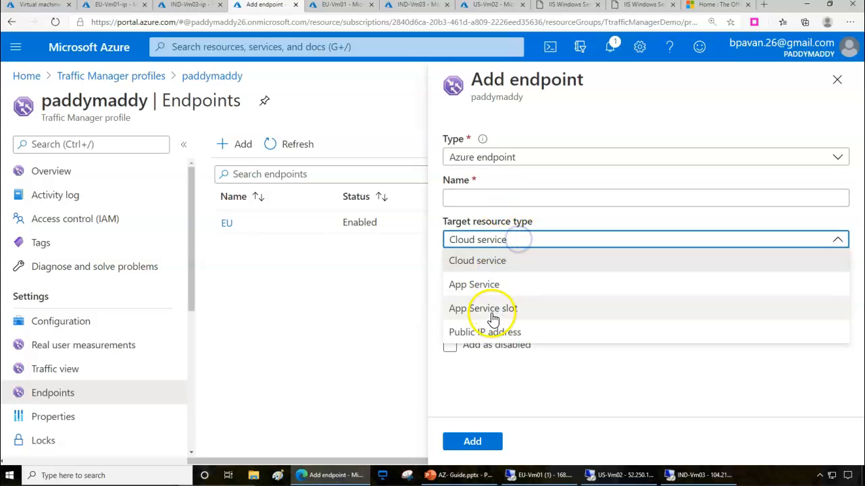
{"action": "left_click", "coordinate": [484, 332]}
{"action": "type", "text": "IND-VM"}
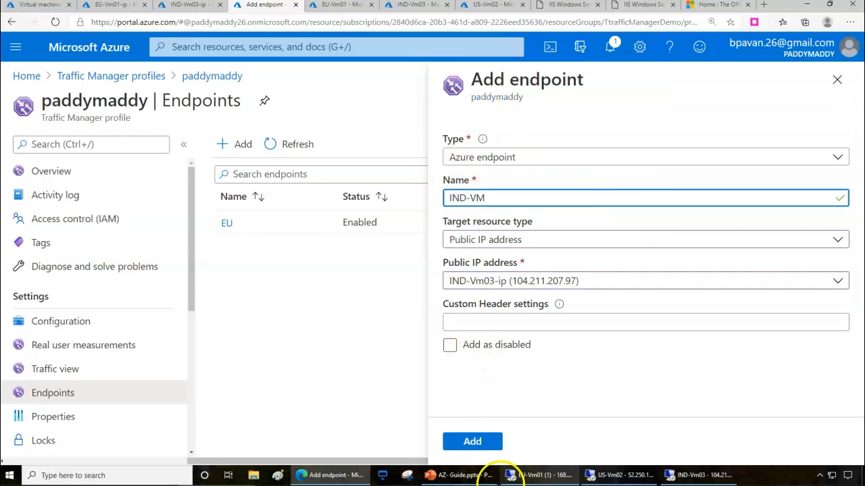
{"action": "left_click", "coordinate": [472, 441]}
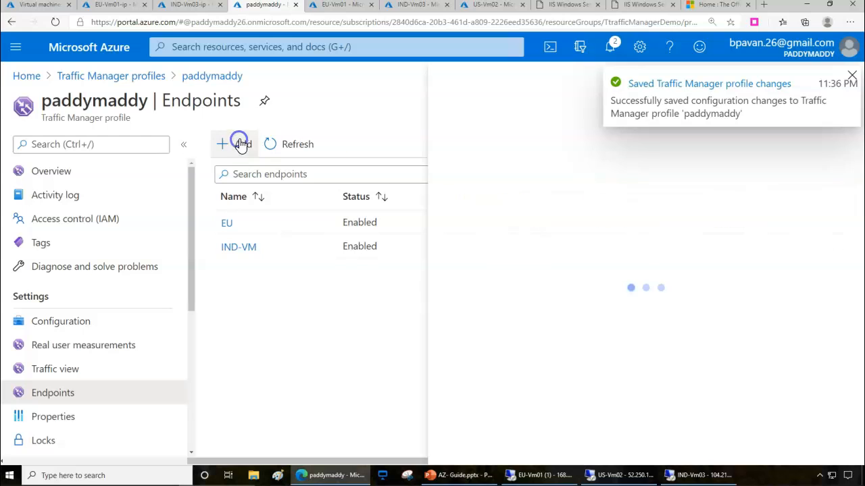
Start a third endpoint targeting the US-Vm02-ip public IP address.
{"action": "left_click", "coordinate": [232, 143]}
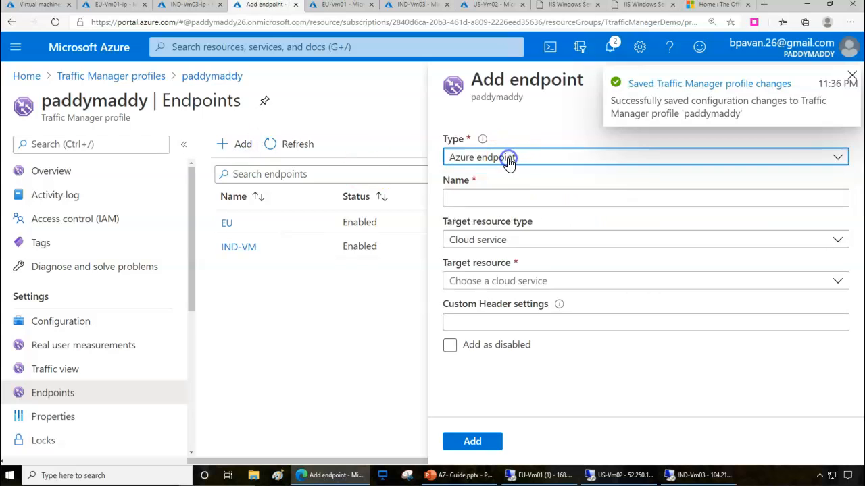
{"action": "left_click", "coordinate": [646, 239]}
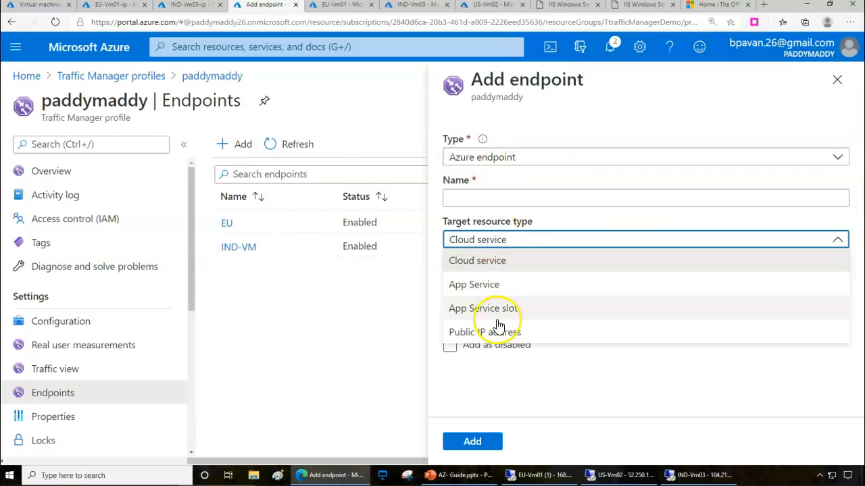
{"action": "left_click", "coordinate": [484, 332]}
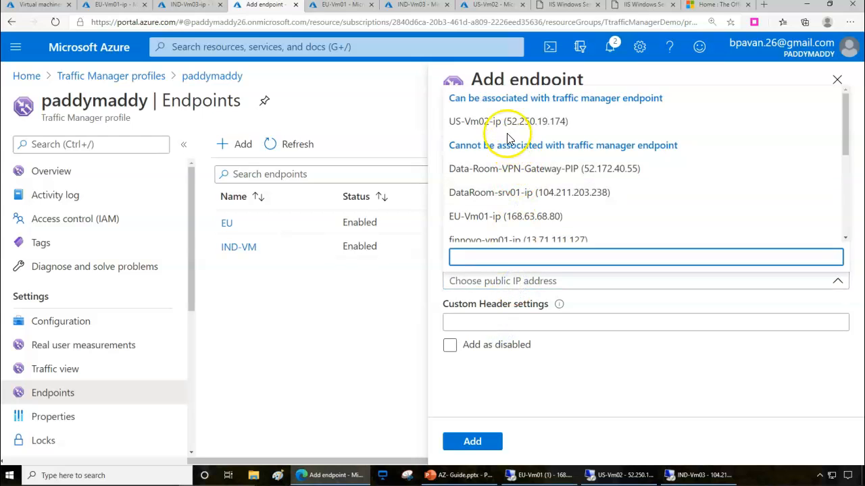
{"action": "left_click", "coordinate": [508, 122]}
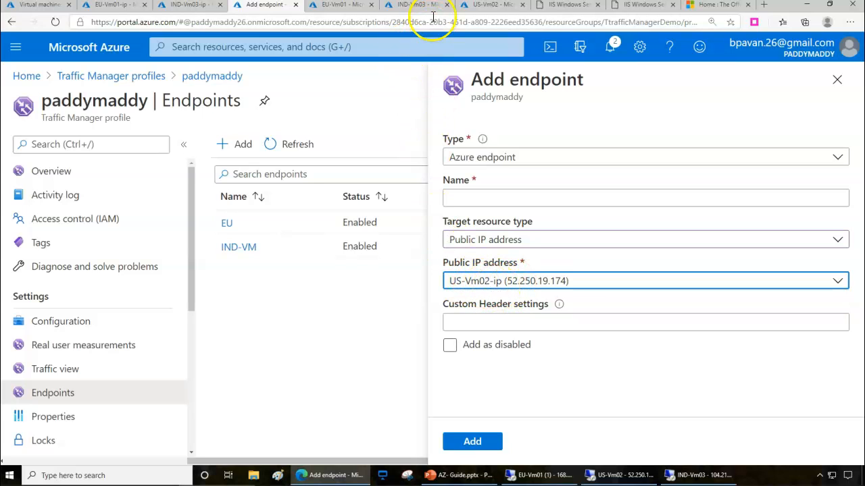
{"action": "left_click", "coordinate": [408, 5]}
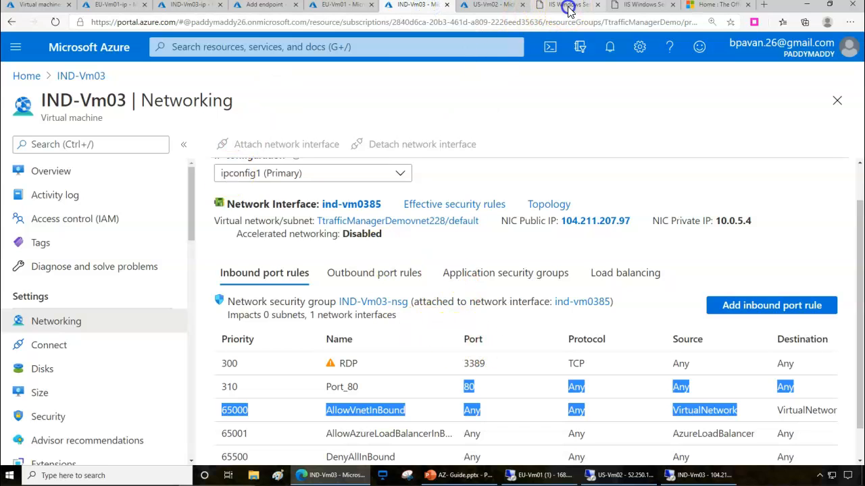
{"action": "left_click", "coordinate": [196, 5]}
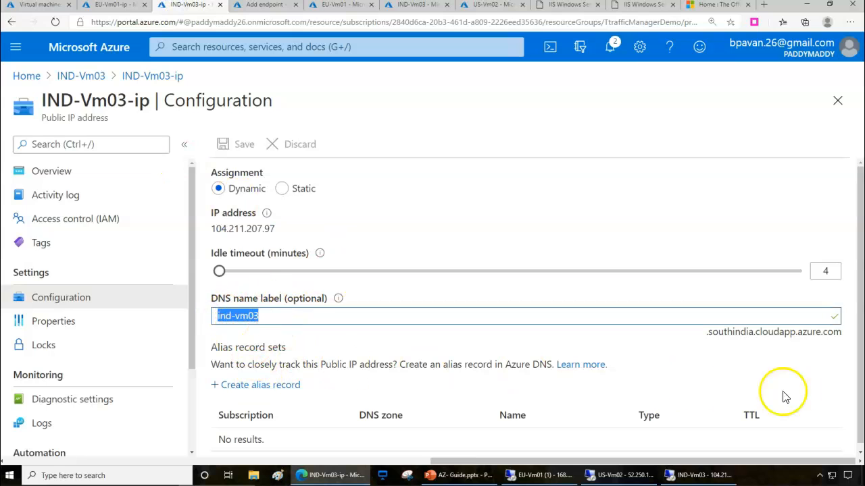
{"action": "mouse_move", "coordinate": [246, 293]}
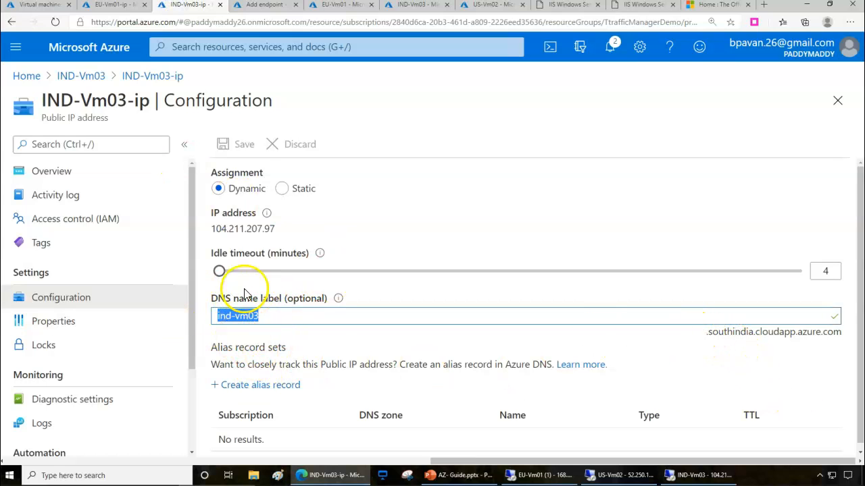
{"action": "left_click", "coordinate": [265, 5]}
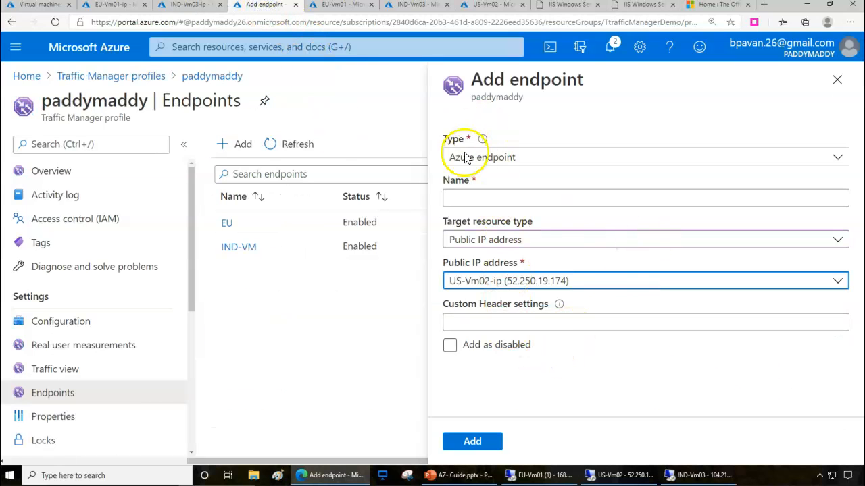
Name the endpoint US-VM with Public IP US-Vm02-ip and add it to the profile.
{"action": "left_click", "coordinate": [645, 197]}
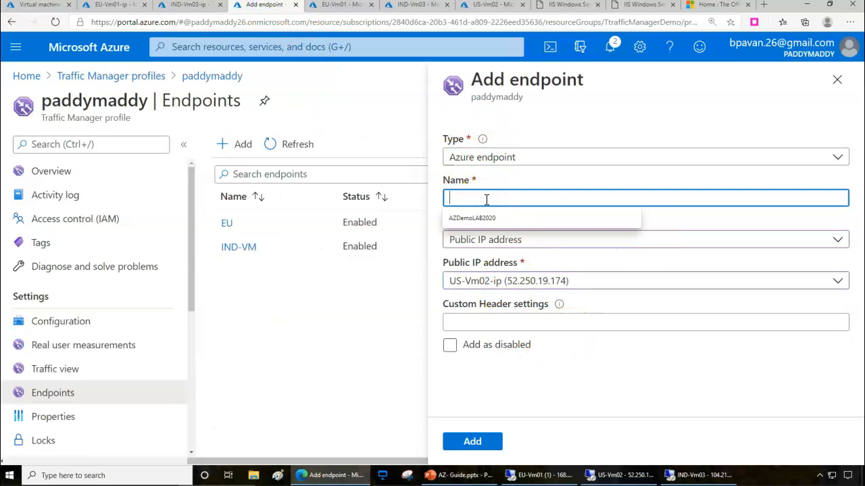
{"action": "type", "text": "US-VM"}
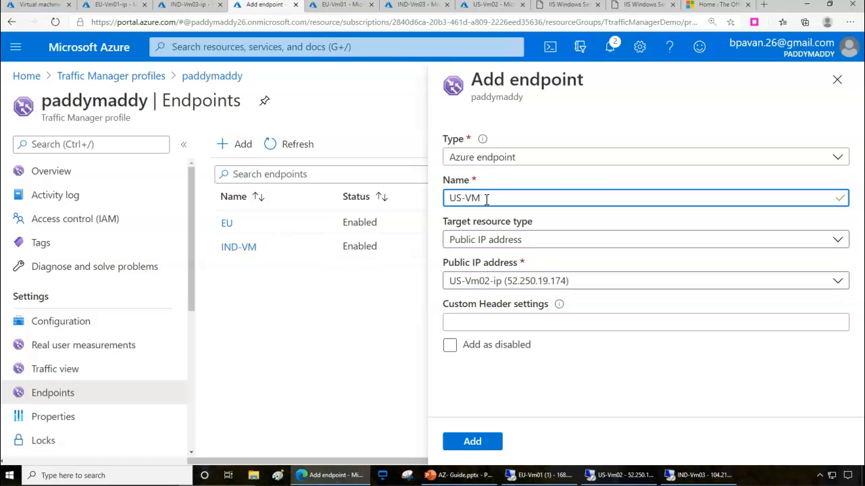
{"action": "left_click", "coordinate": [471, 441]}
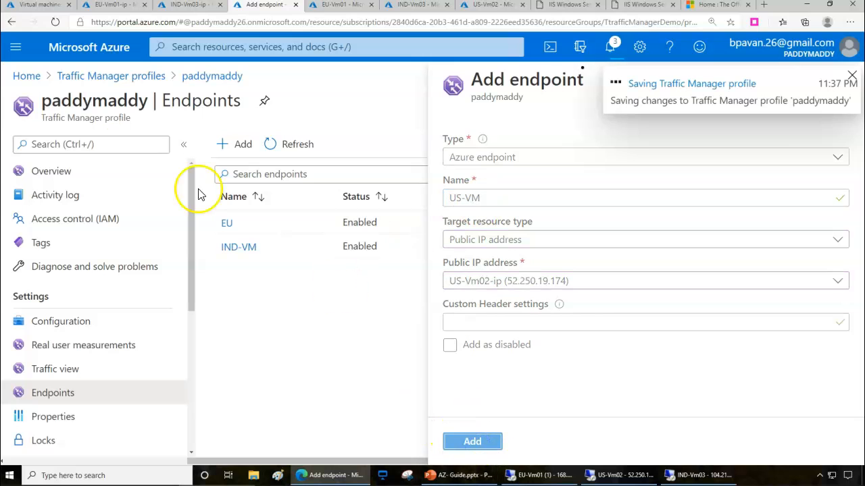
{"action": "left_click", "coordinate": [473, 440]}
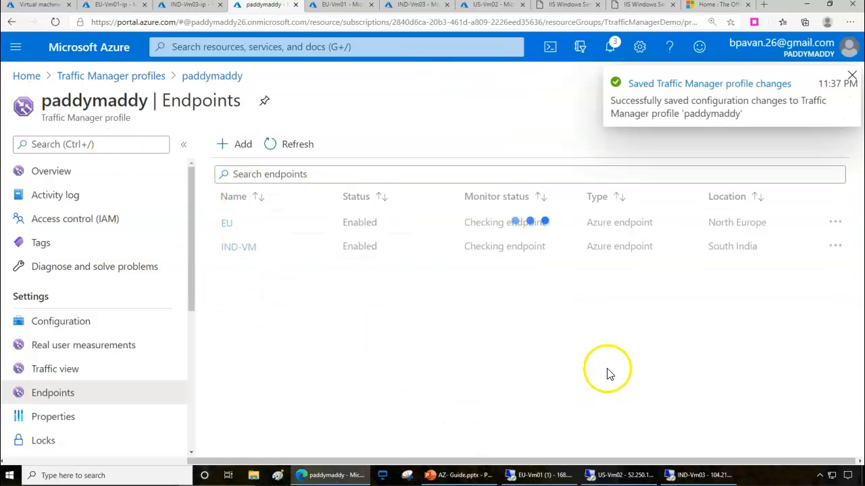
{"action": "left_click", "coordinate": [51, 170]}
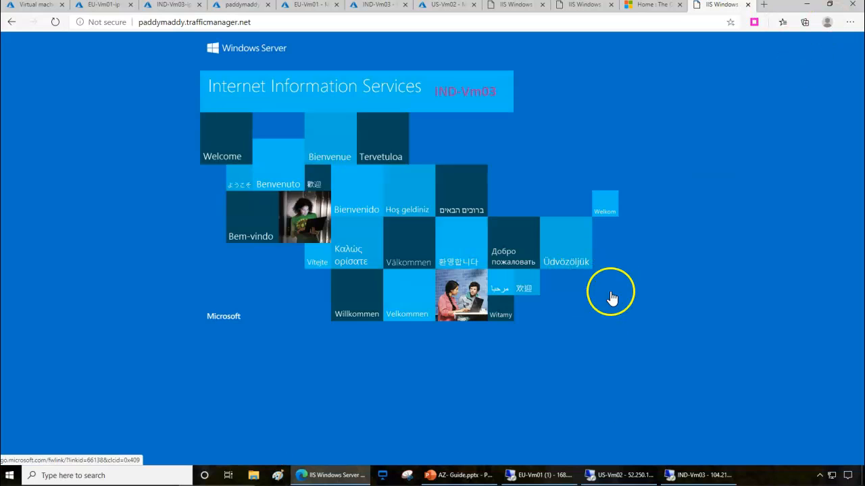
{"action": "mouse_move", "coordinate": [440, 100]}
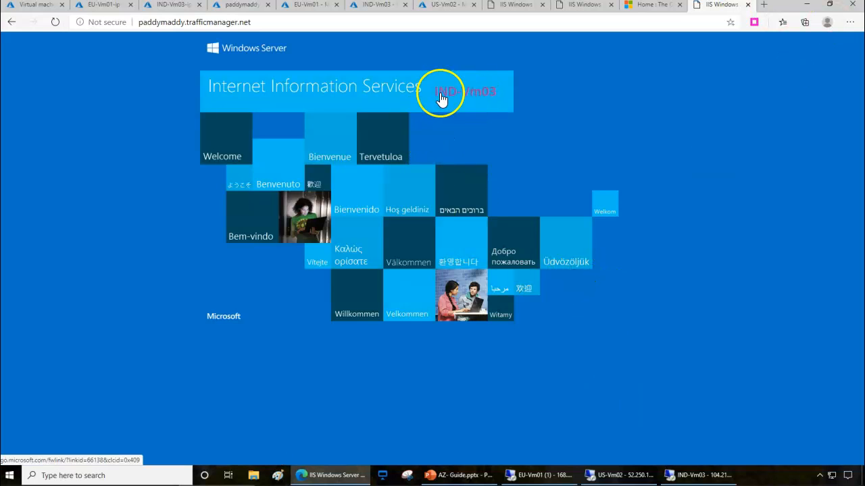
{"action": "mouse_move", "coordinate": [547, 461]}
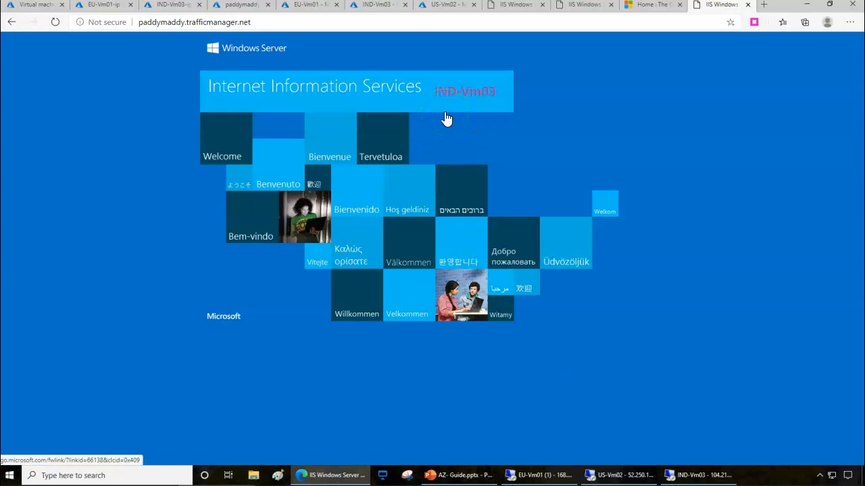
{"action": "mouse_move", "coordinate": [170, 81]}
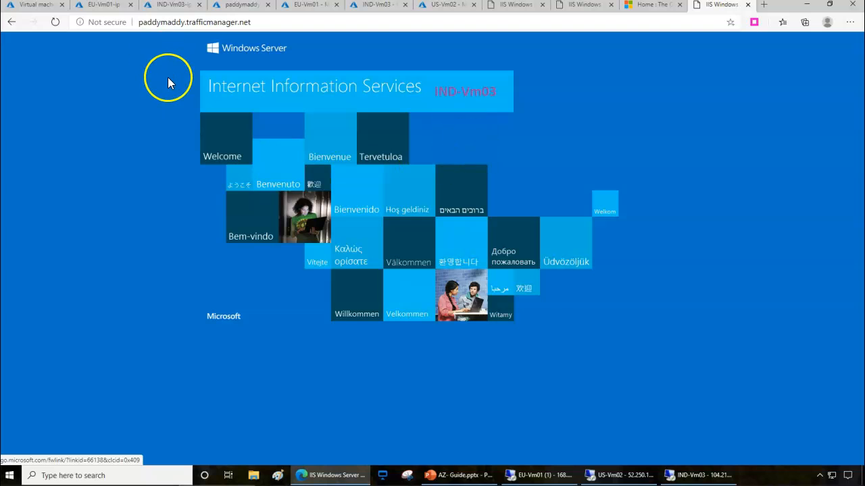
{"action": "mouse_move", "coordinate": [92, 27]}
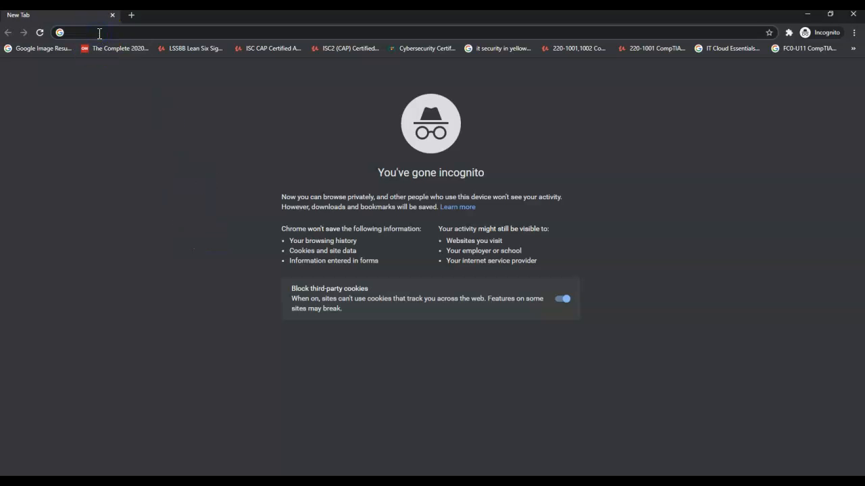
{"action": "type", "text": "http://paddymaddy.trafficmanager.net"}
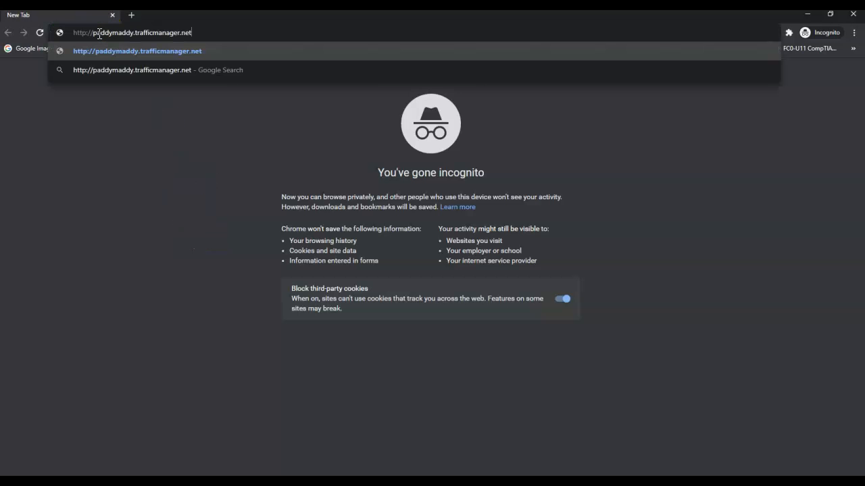
{"action": "key", "text": "Enter"}
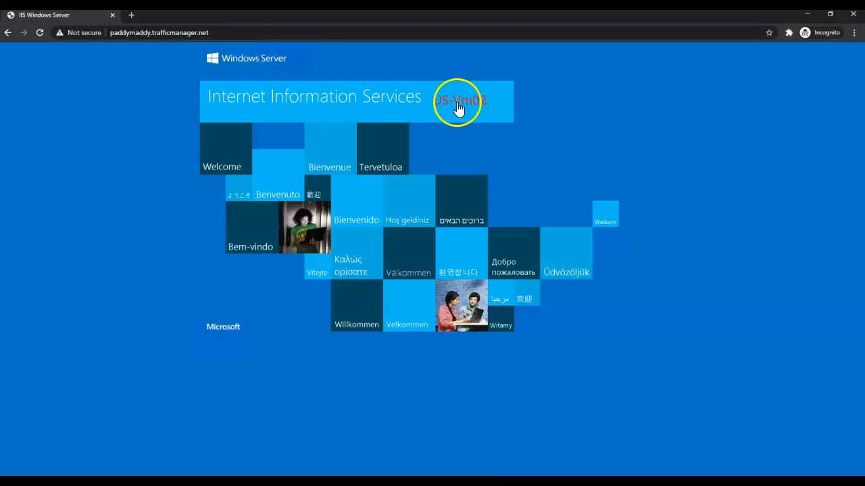
{"action": "left_click", "coordinate": [175, 15]}
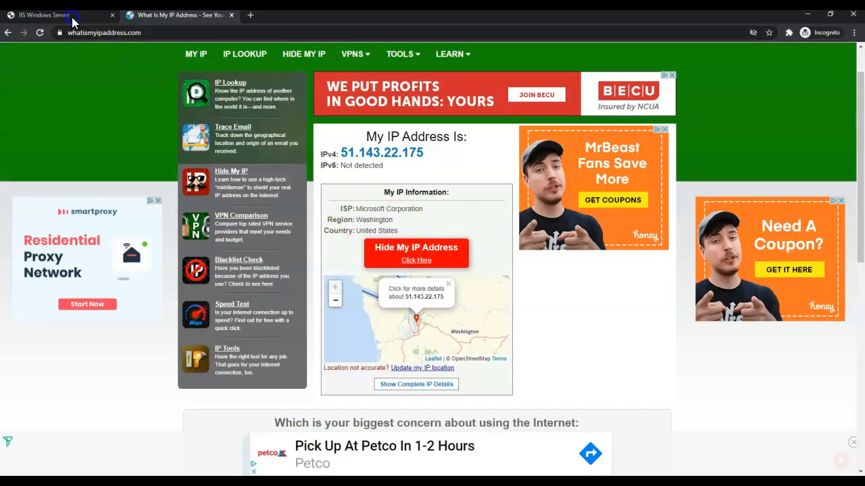
{"action": "left_click", "coordinate": [47, 14]}
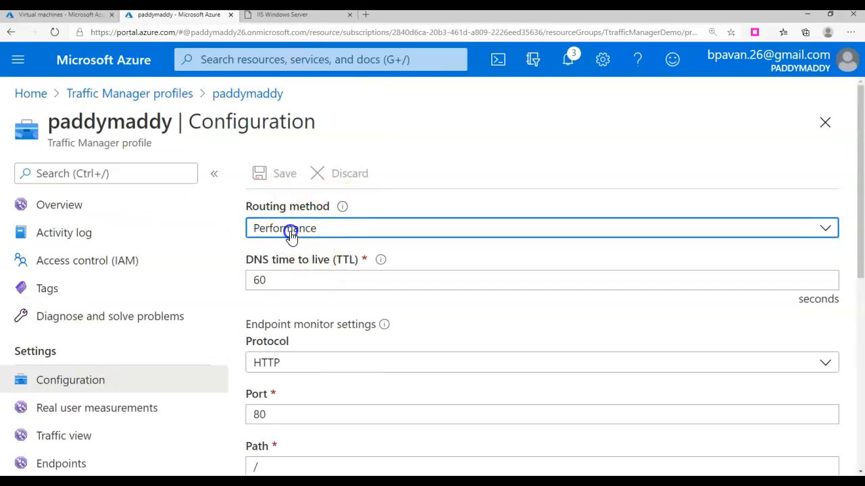
Set the routing method to Priority and save the configuration.
{"action": "left_click", "coordinate": [541, 227]}
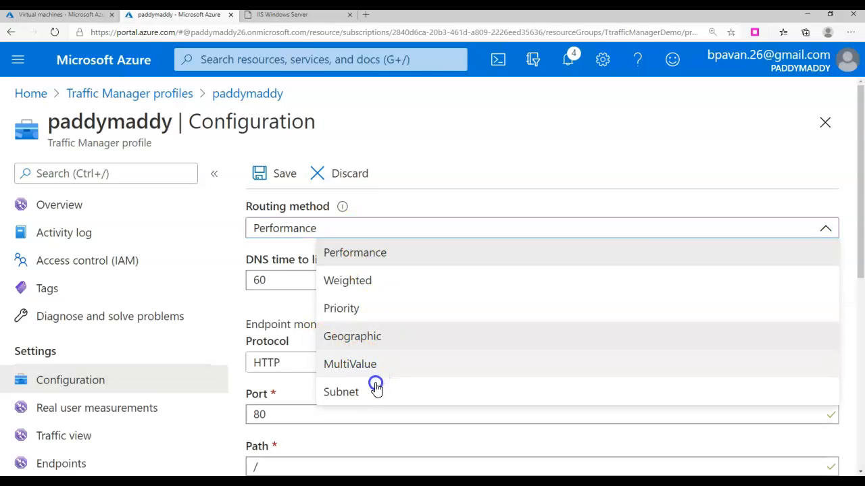
{"action": "mouse_move", "coordinate": [346, 315]}
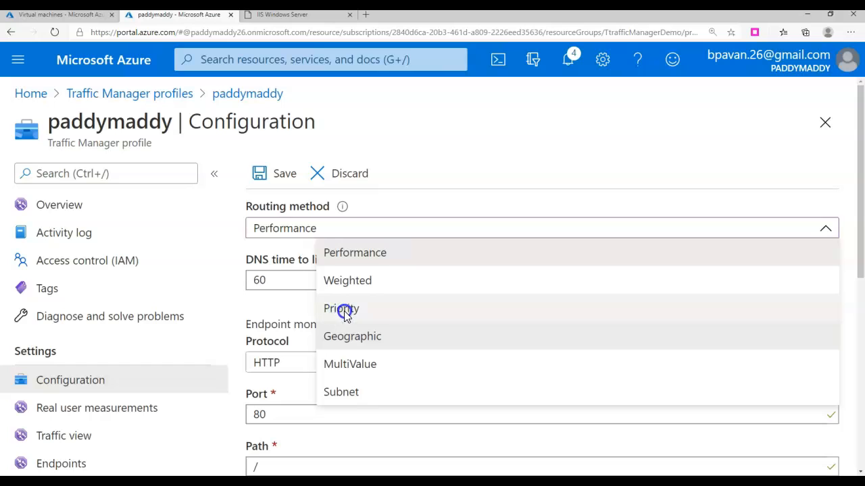
{"action": "left_click", "coordinate": [340, 308]}
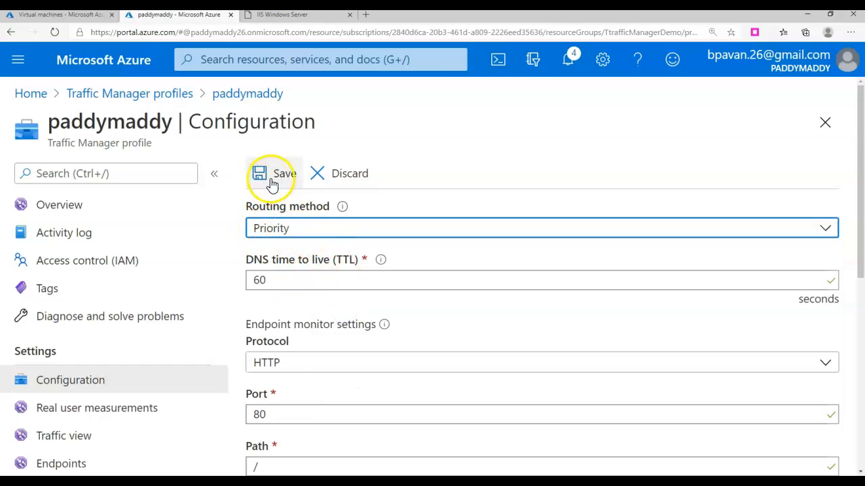
{"action": "left_click", "coordinate": [273, 173]}
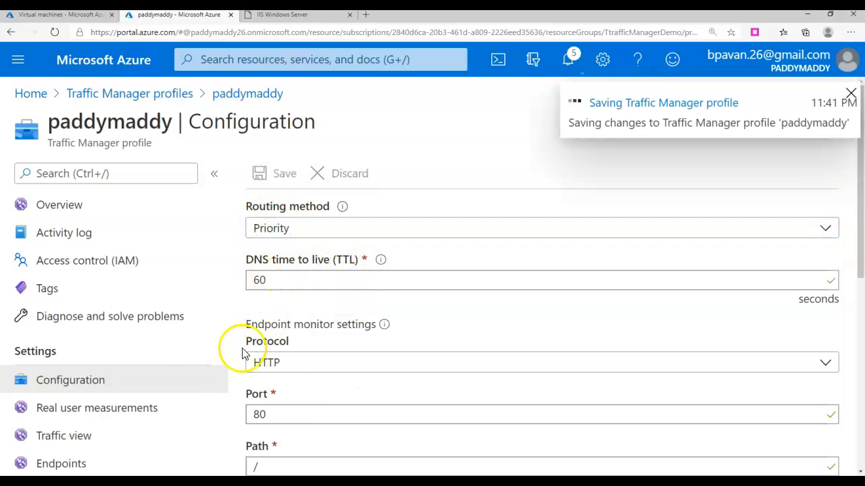
{"action": "scroll", "scroll_direction": "down", "scroll_amount": 3}
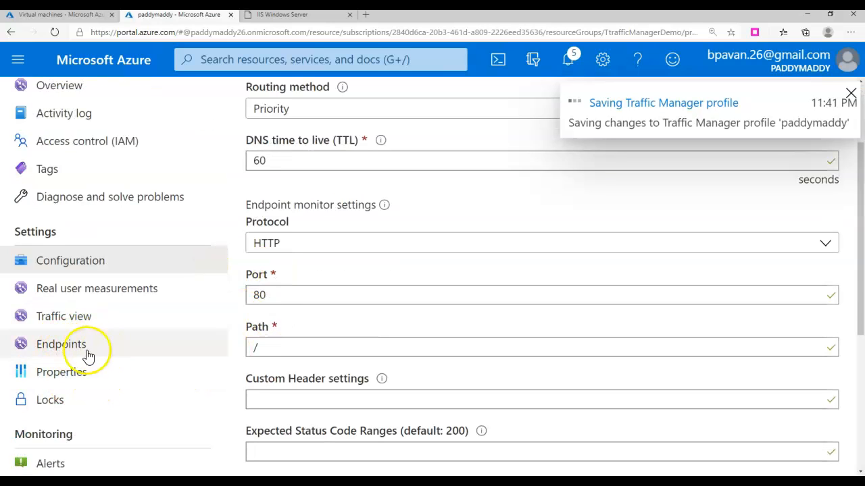
Review the Endpoints list showing EU priority 1, IND-VM 2 and US-VM 3.
{"action": "left_click", "coordinate": [61, 344]}
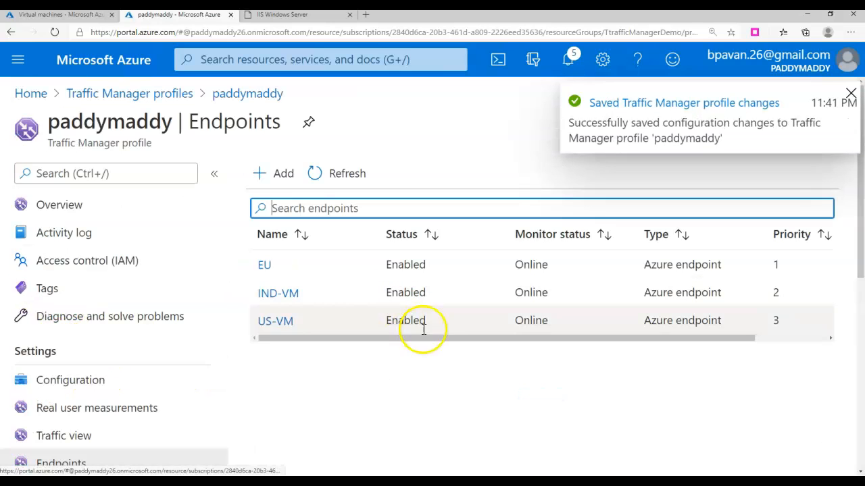
{"action": "mouse_move", "coordinate": [365, 273]}
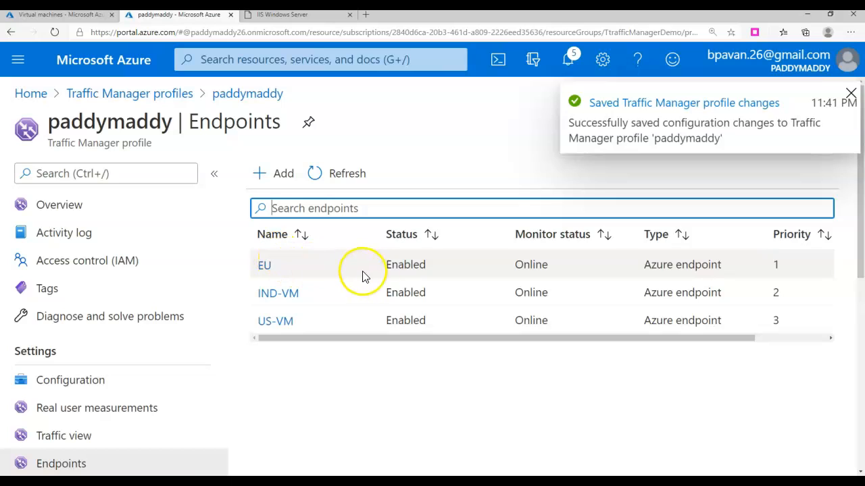
{"action": "mouse_move", "coordinate": [785, 279]}
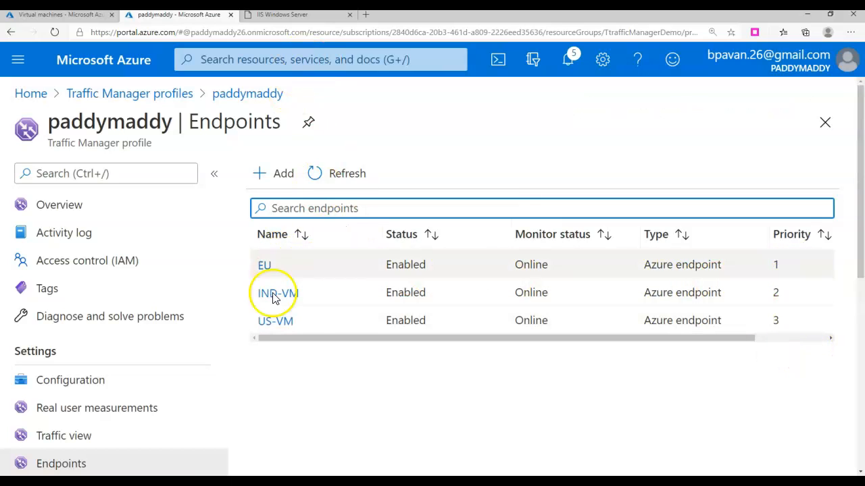
{"action": "mouse_move", "coordinate": [282, 267]}
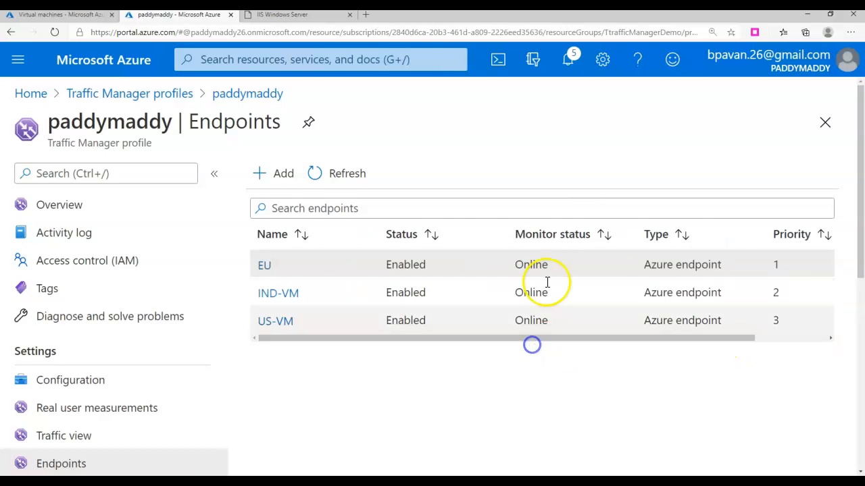
{"action": "left_click", "coordinate": [373, 14]}
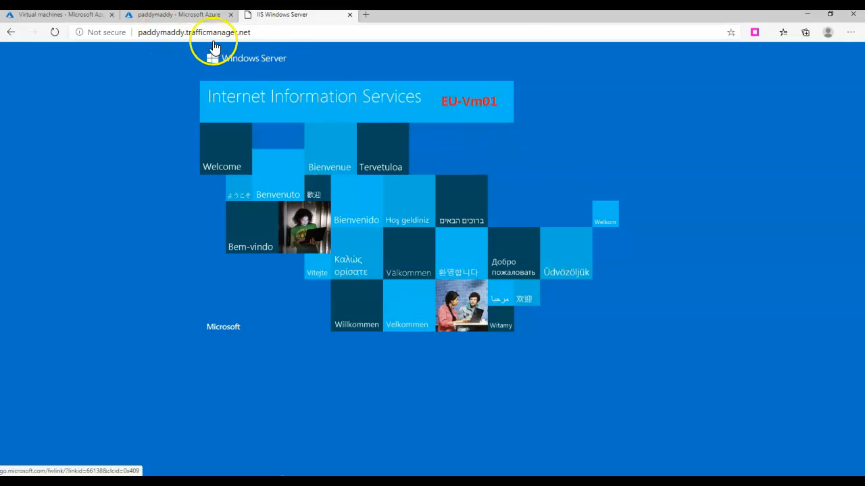
Reload paddymaddy.trafficmanager.net in Edge, now answered by EU-Vm01.
{"action": "left_click", "coordinate": [178, 13]}
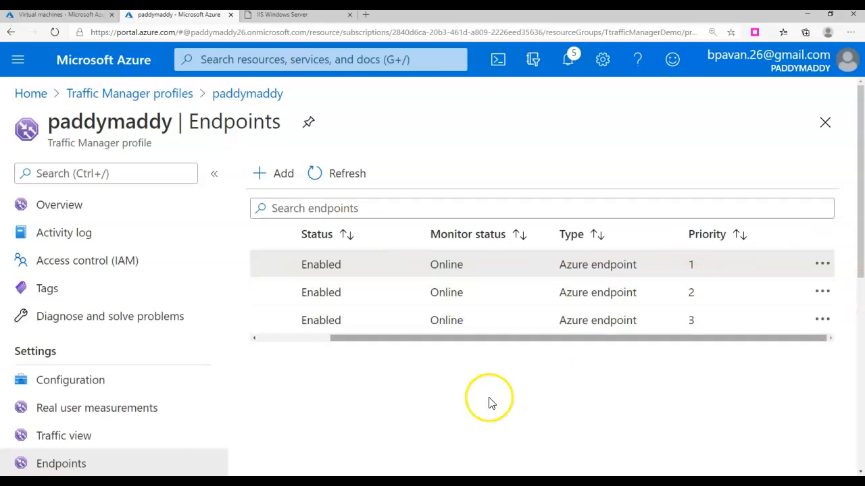
{"action": "mouse_move", "coordinate": [408, 244]}
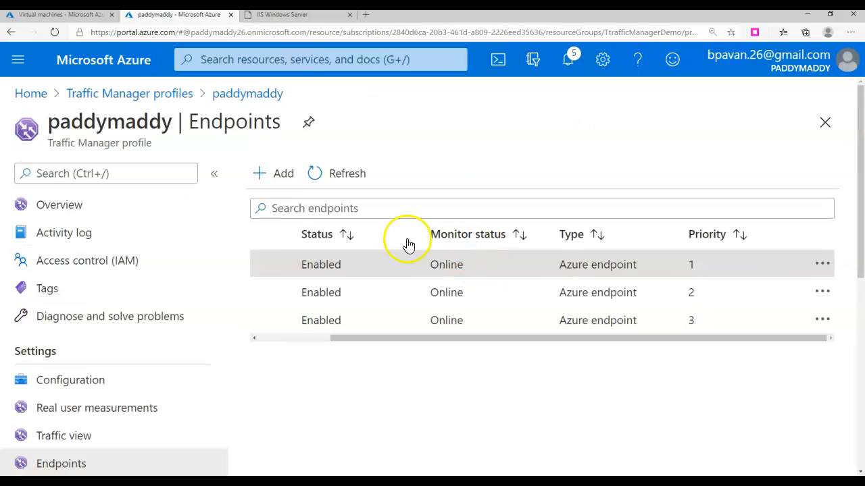
{"action": "mouse_move", "coordinate": [70, 260]}
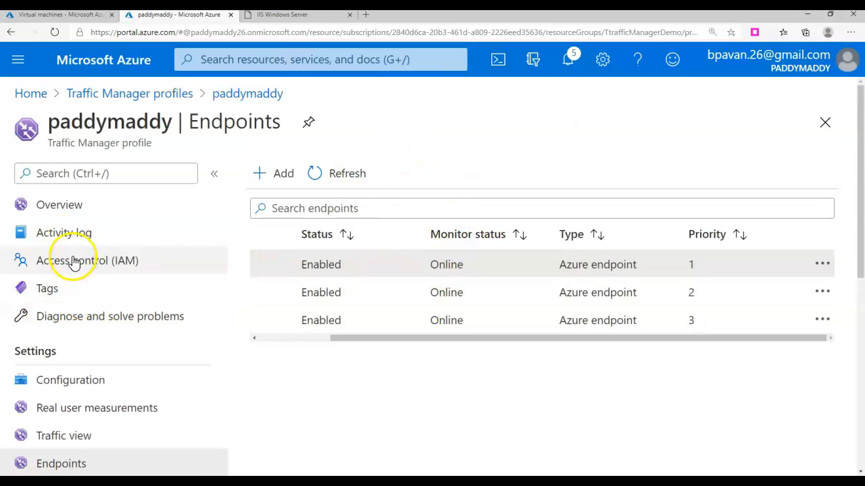
On Configuration, pick Subnet from the routing method list without saving.
{"action": "left_click", "coordinate": [70, 379]}
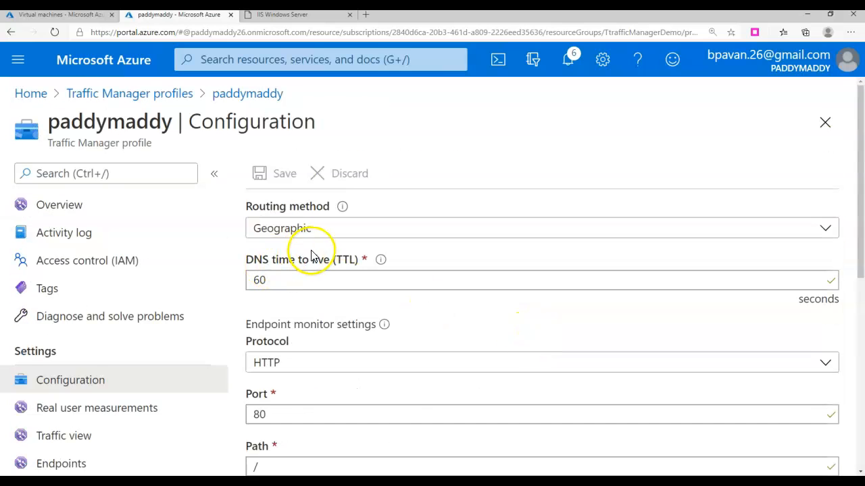
{"action": "left_click", "coordinate": [540, 227]}
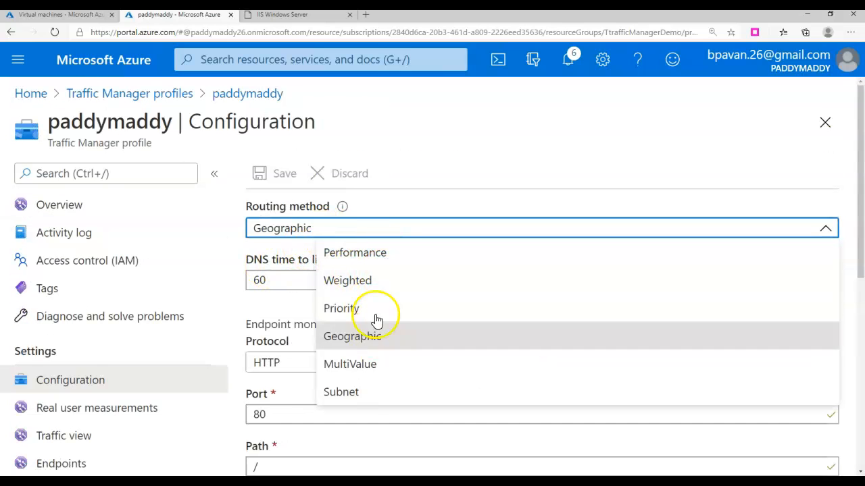
{"action": "mouse_move", "coordinate": [350, 263]}
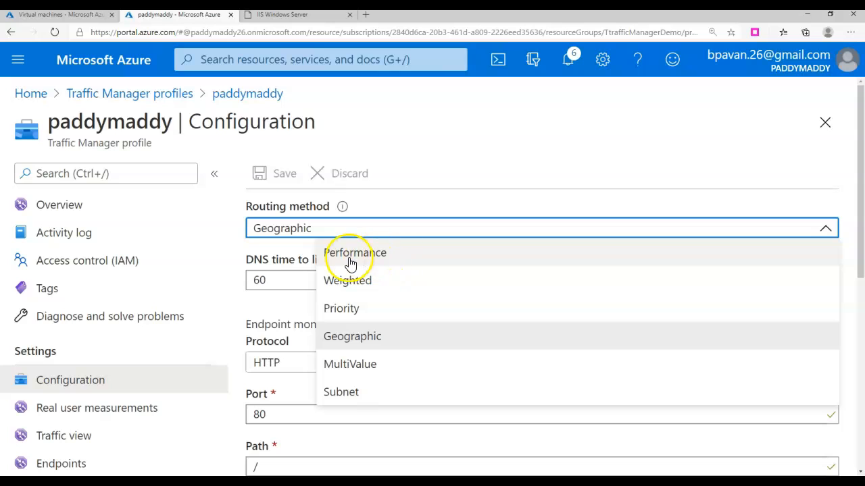
{"action": "mouse_move", "coordinate": [408, 323]}
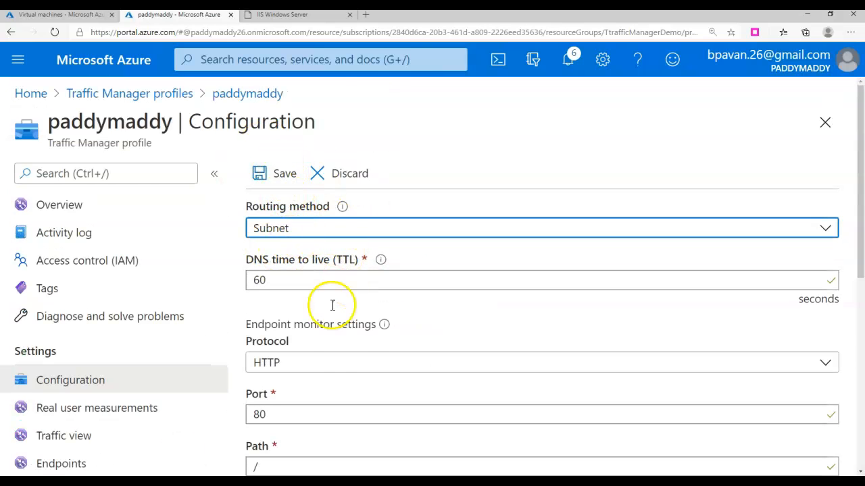
Check endpoint priorities with EU first, then enable Traffic view for paddymaddy.
{"action": "scroll", "scroll_direction": "down", "scroll_amount": 3}
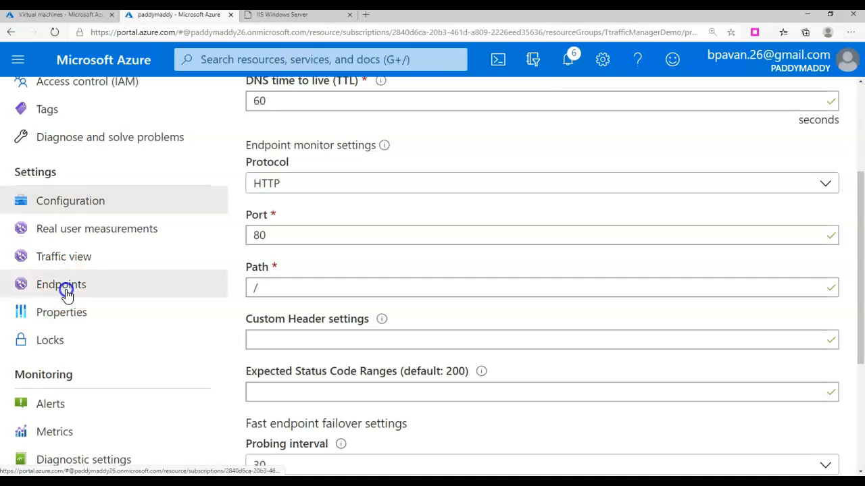
{"action": "left_click", "coordinate": [61, 284]}
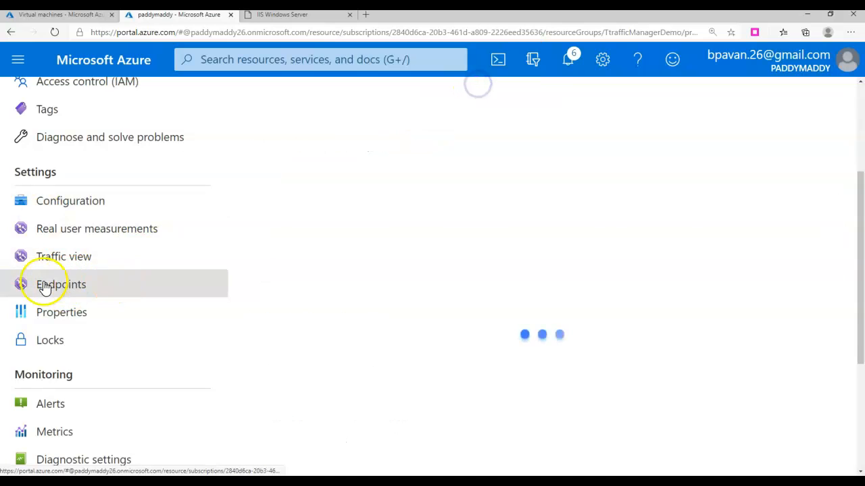
{"action": "left_click", "coordinate": [61, 284]}
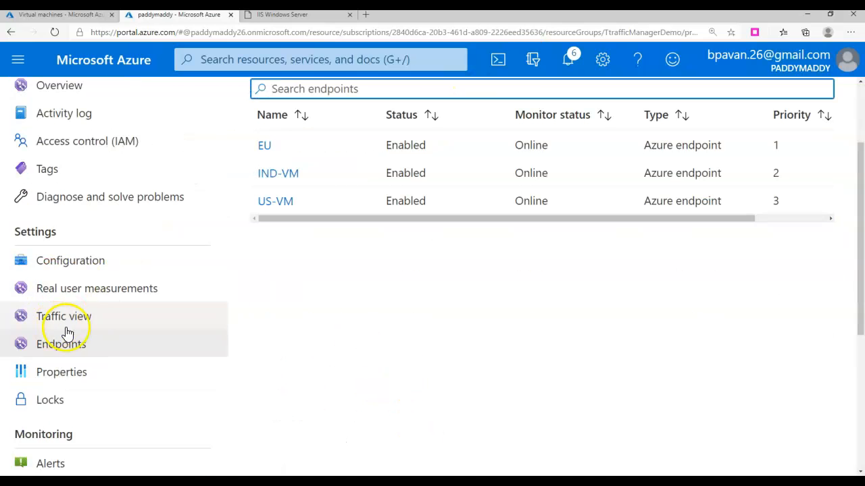
{"action": "left_click", "coordinate": [64, 316]}
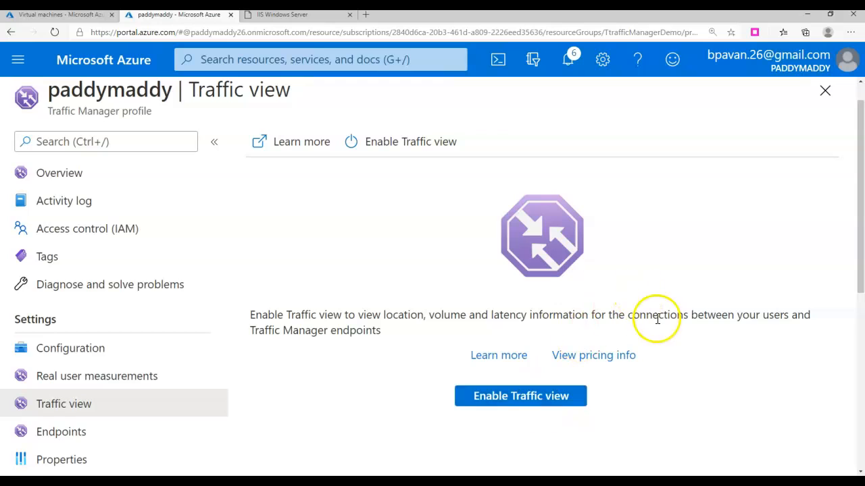
{"action": "left_click", "coordinate": [521, 396]}
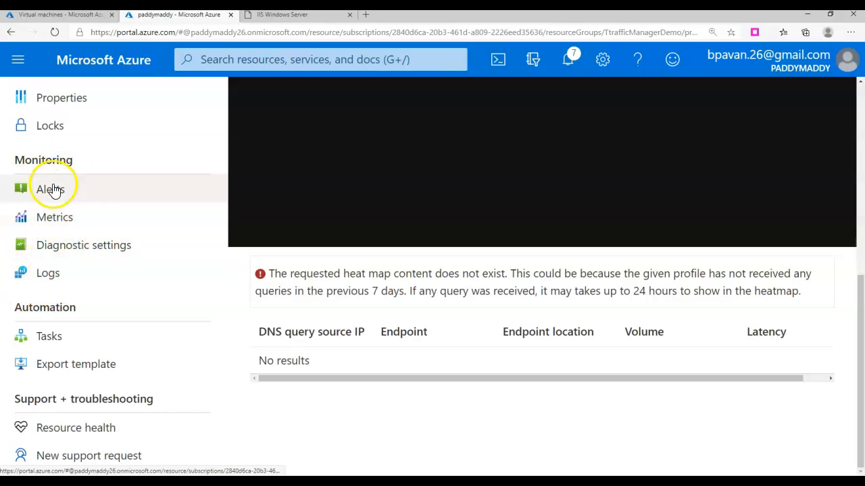
{"action": "mouse_move", "coordinate": [65, 460]}
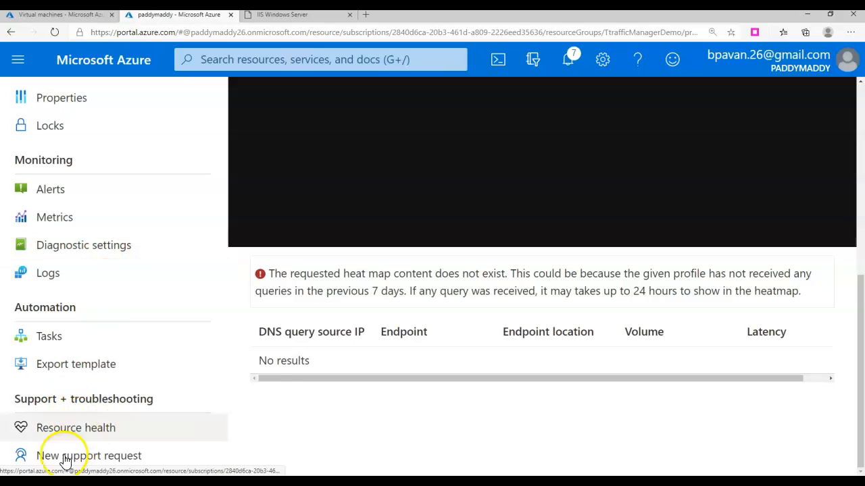
{"action": "mouse_move", "coordinate": [39, 184]}
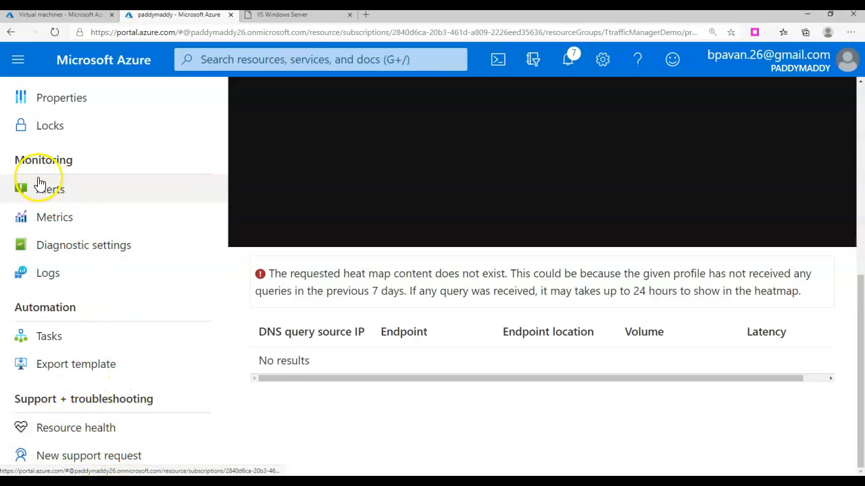
{"action": "mouse_move", "coordinate": [160, 289]}
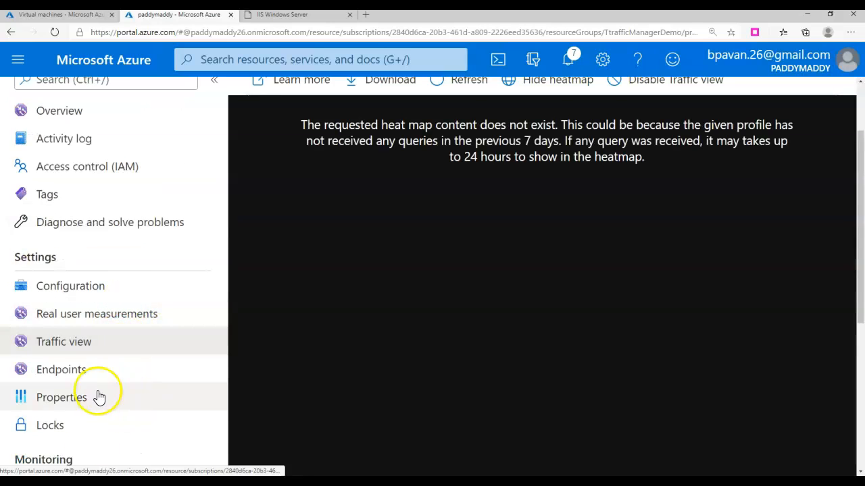
{"action": "mouse_move", "coordinate": [47, 200]}
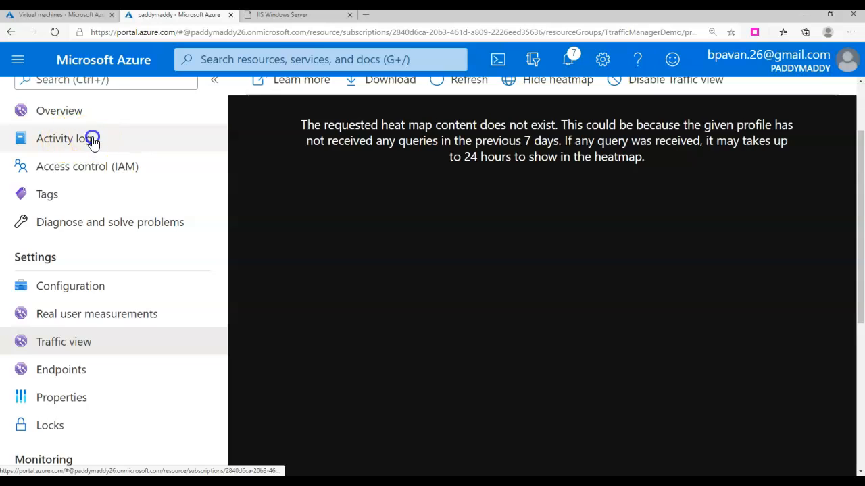
Show the paddymaddy profile's Tags page, with no tags defined.
{"action": "left_click", "coordinate": [63, 138]}
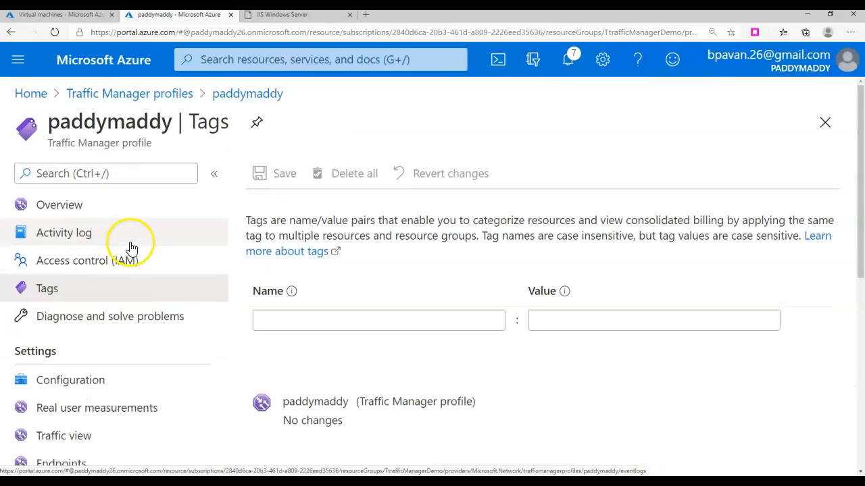
{"action": "mouse_move", "coordinate": [177, 329]}
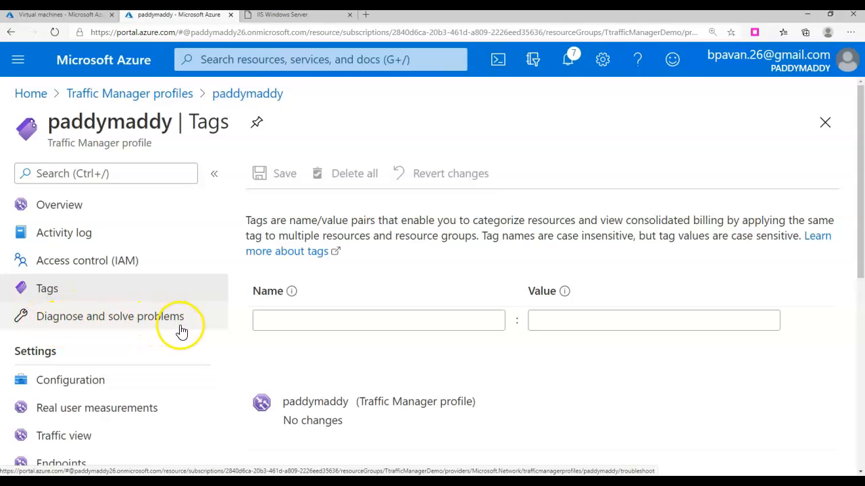
{"action": "mouse_move", "coordinate": [60, 295]}
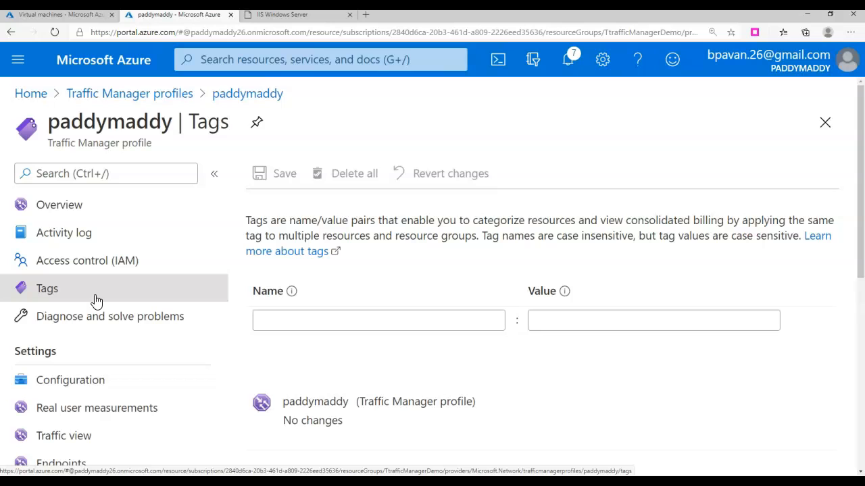
Check that Configuration shows Priority as the routing method.
{"action": "scroll", "scroll_direction": "down", "scroll_amount": 3}
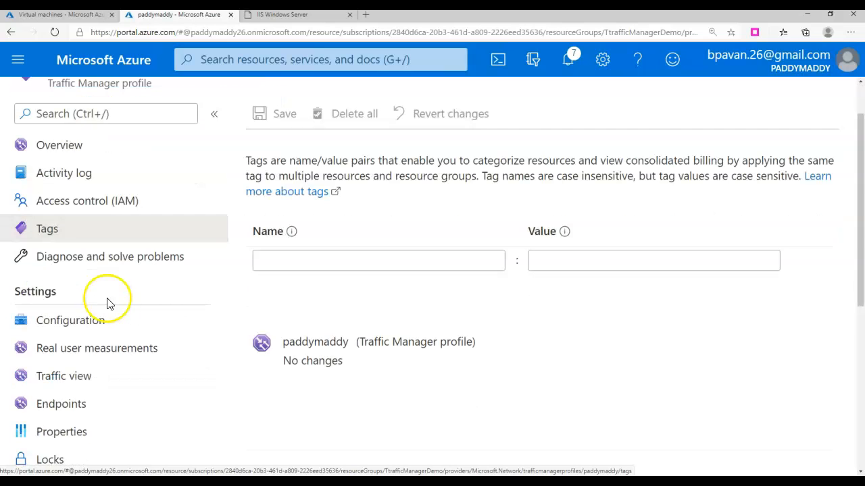
{"action": "scroll", "scroll_direction": "down", "scroll_amount": 3}
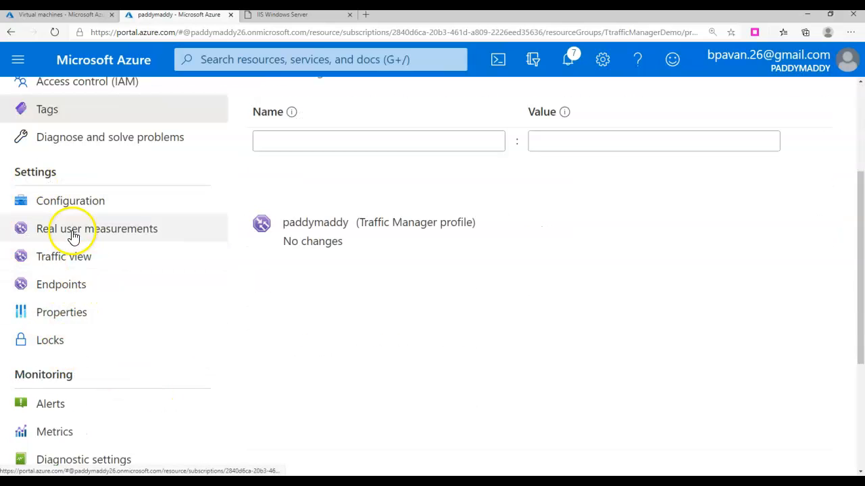
{"action": "left_click", "coordinate": [70, 200]}
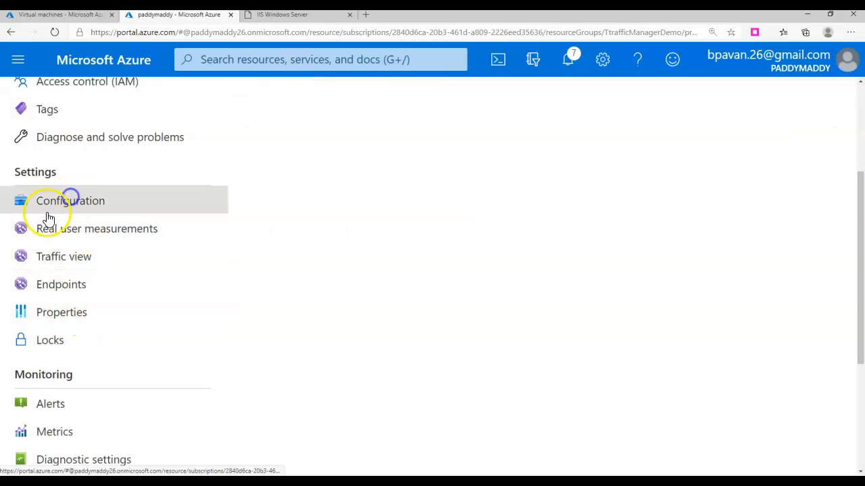
{"action": "left_click", "coordinate": [70, 200]}
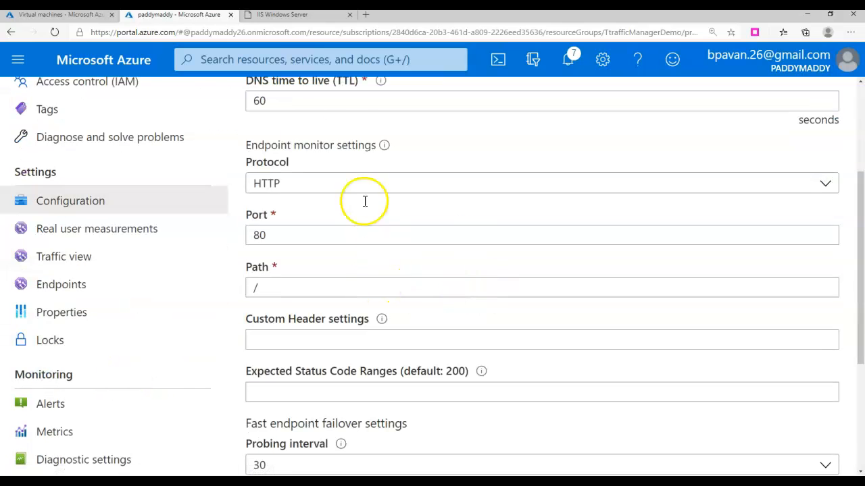
{"action": "scroll", "scroll_direction": "up", "scroll_amount": 3}
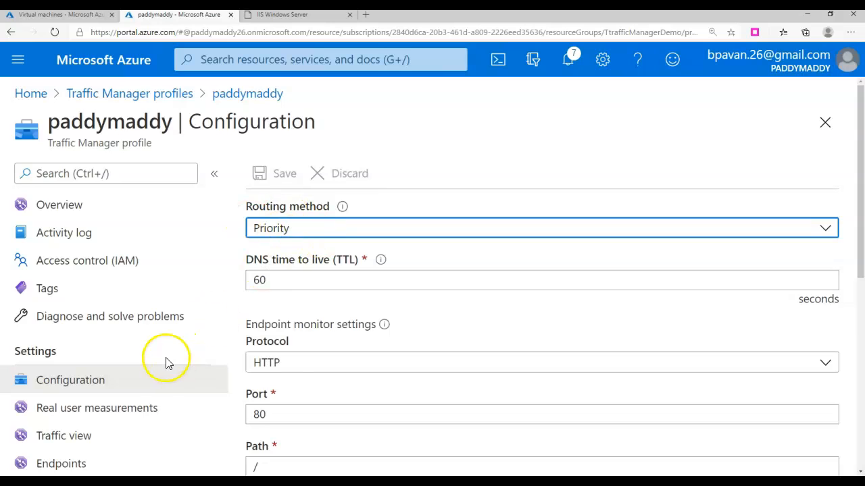
Review Endpoints, then return to the enabled Traffic view page.
{"action": "left_click", "coordinate": [61, 346]}
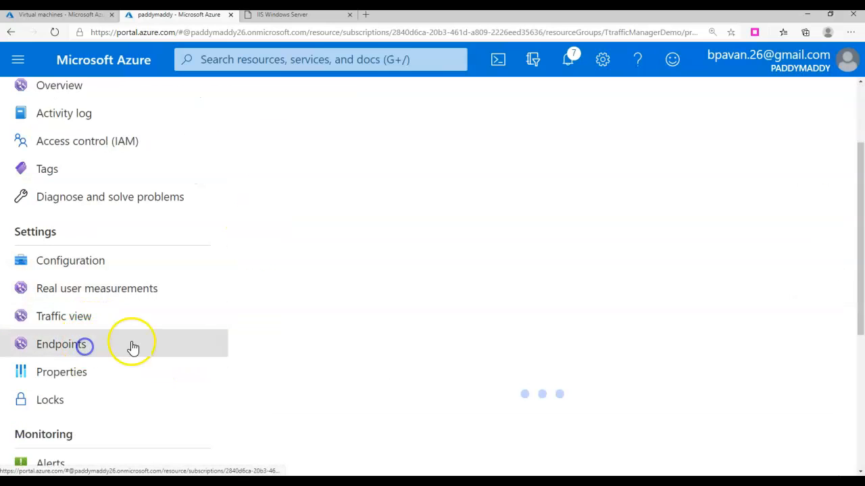
{"action": "left_click", "coordinate": [61, 346]}
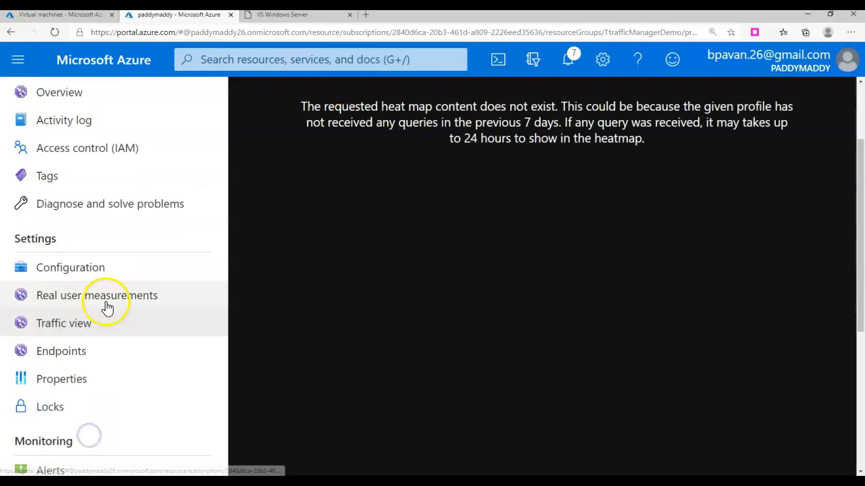
{"action": "left_click", "coordinate": [63, 323]}
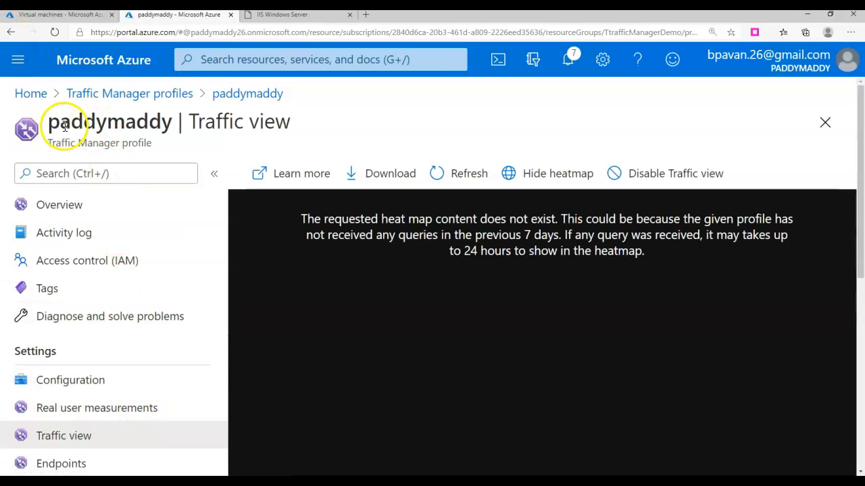
{"action": "mouse_move", "coordinate": [348, 418]}
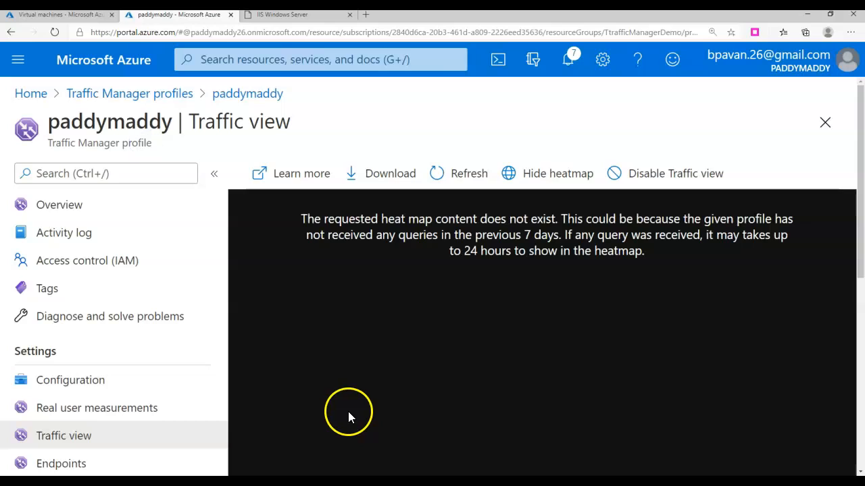
{"action": "mouse_move", "coordinate": [543, 371]}
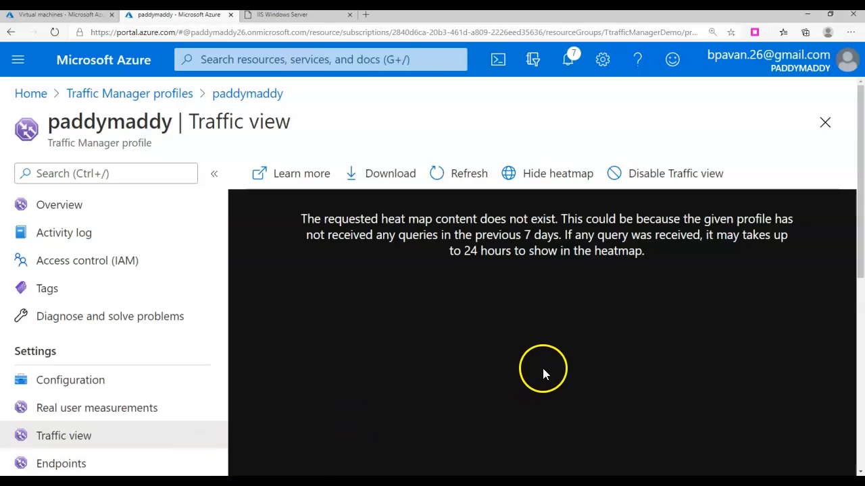